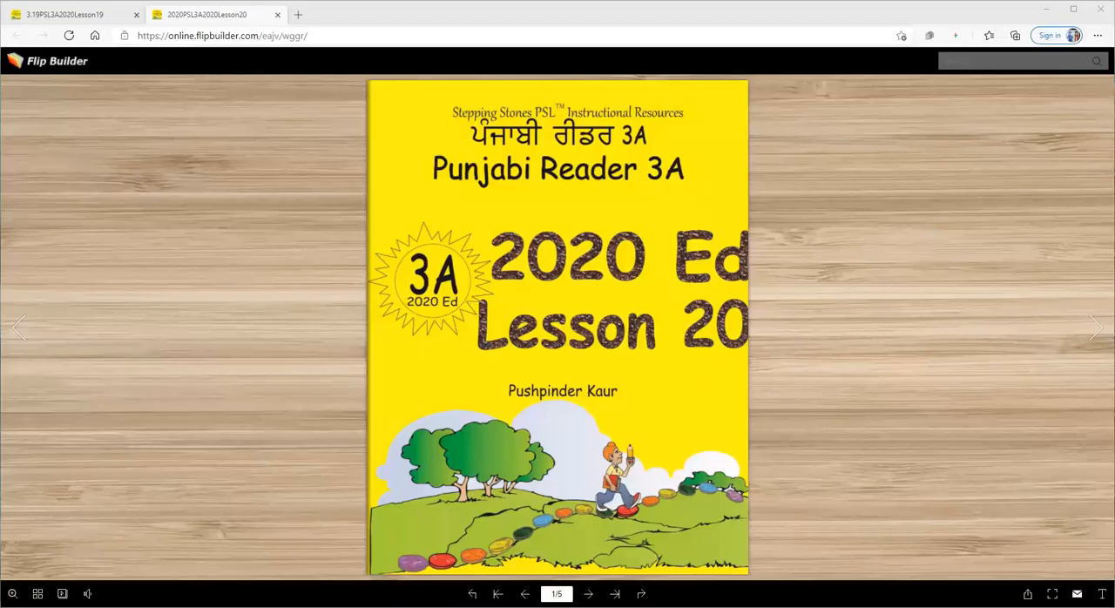
pyautogui.moveTo(443, 240)
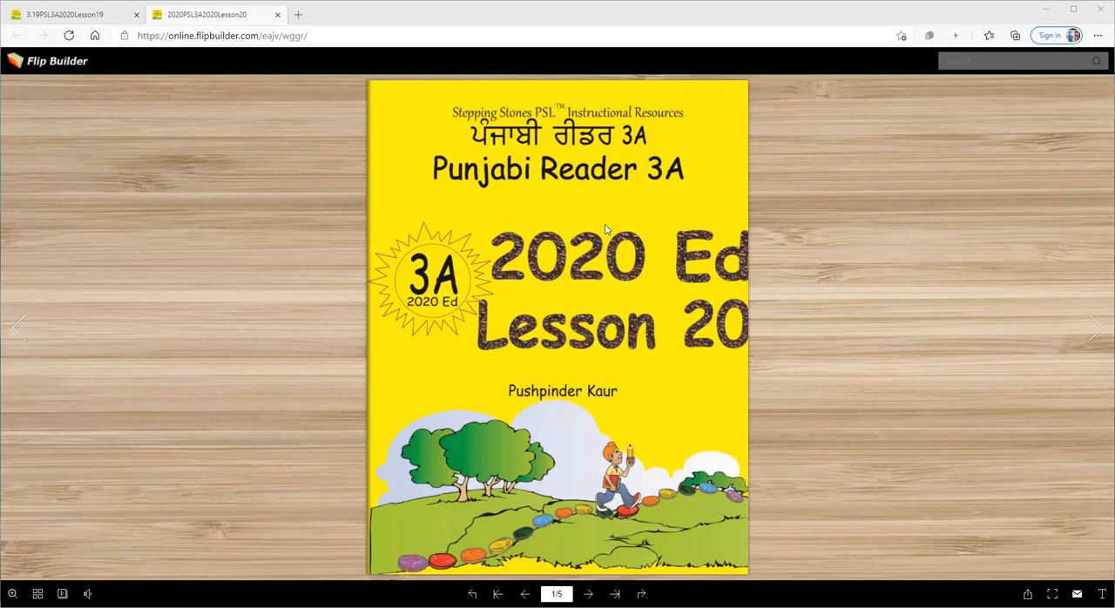
pyautogui.moveTo(730, 354)
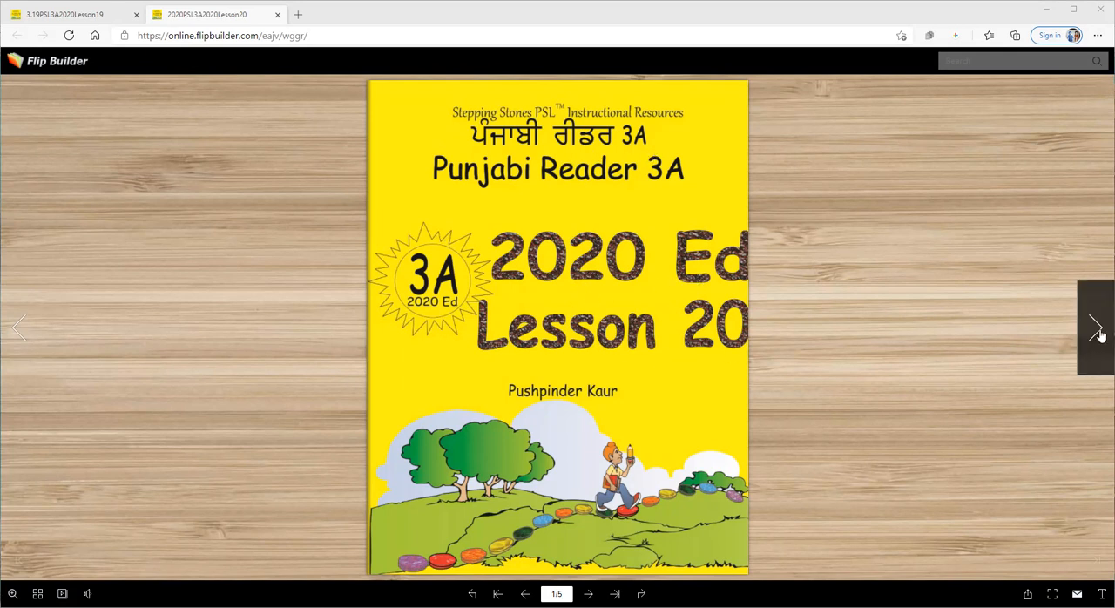
# Flip past the cover to the contents and Lesson 20 Transportation vocabulary spread.
pyautogui.click(1094, 328)
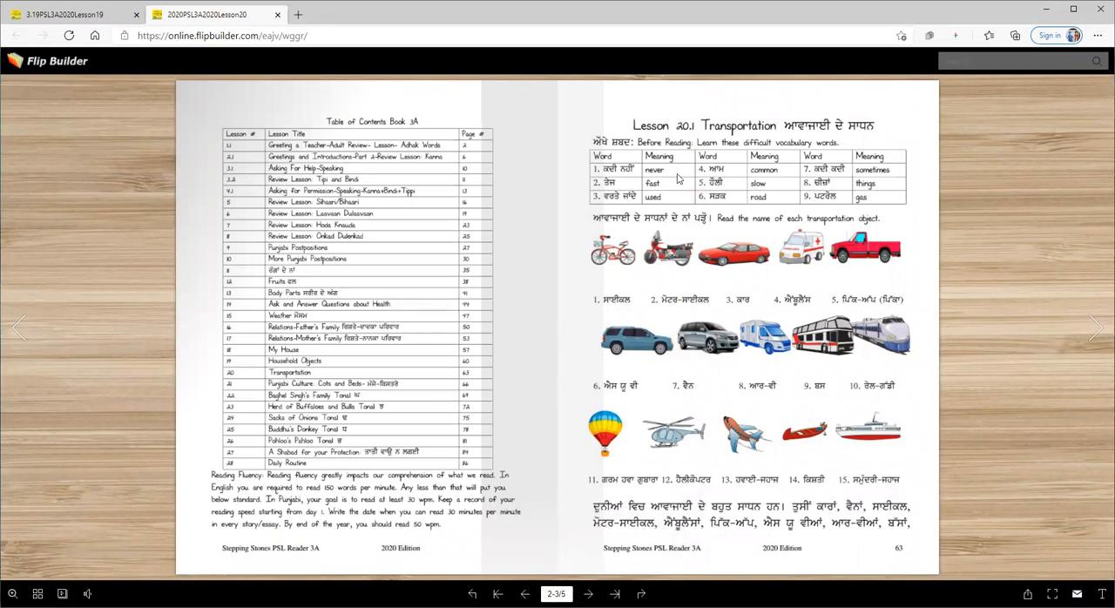
pyautogui.moveTo(631, 190)
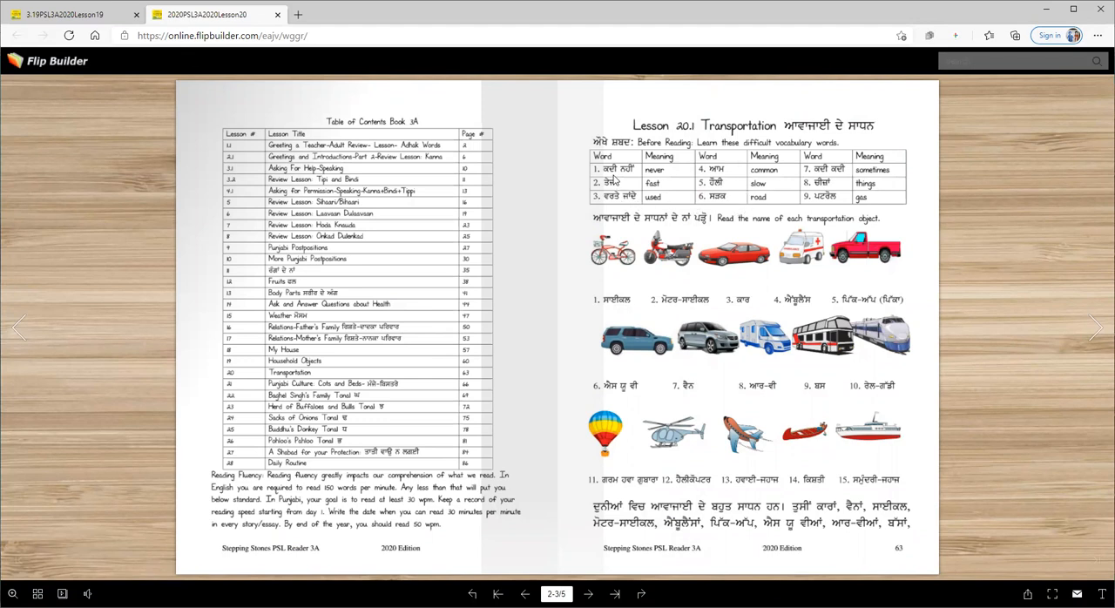
pyautogui.moveTo(612, 181)
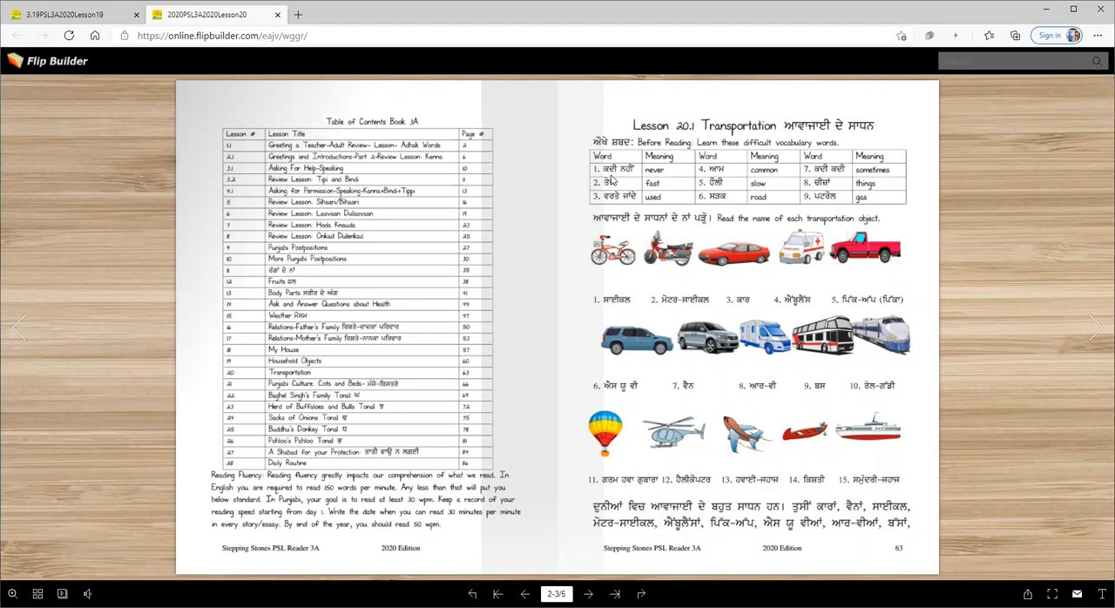
pyautogui.moveTo(671, 182)
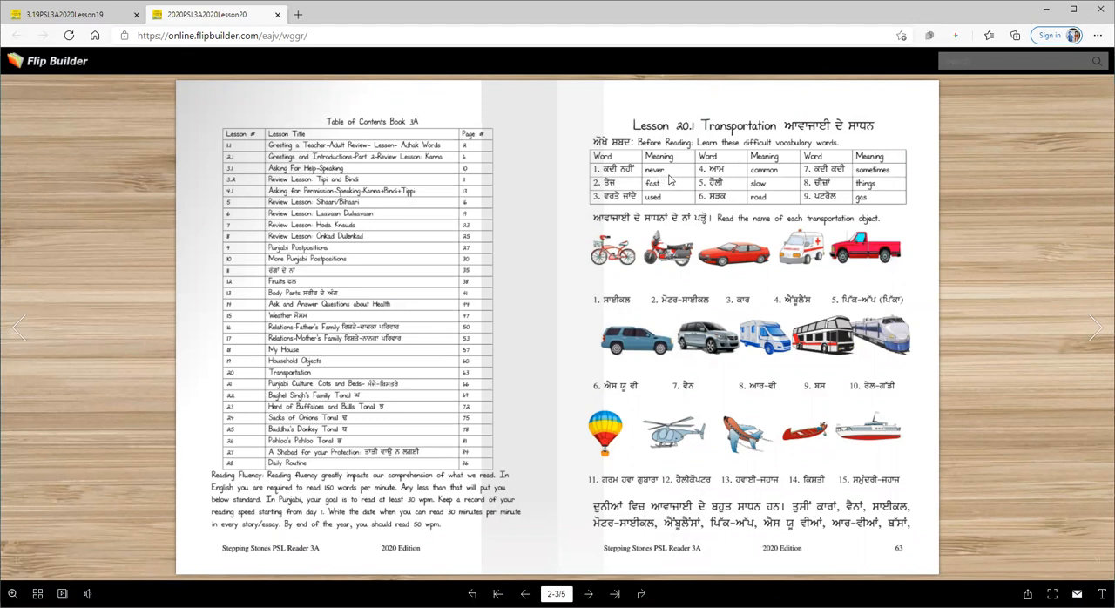
pyautogui.moveTo(659, 194)
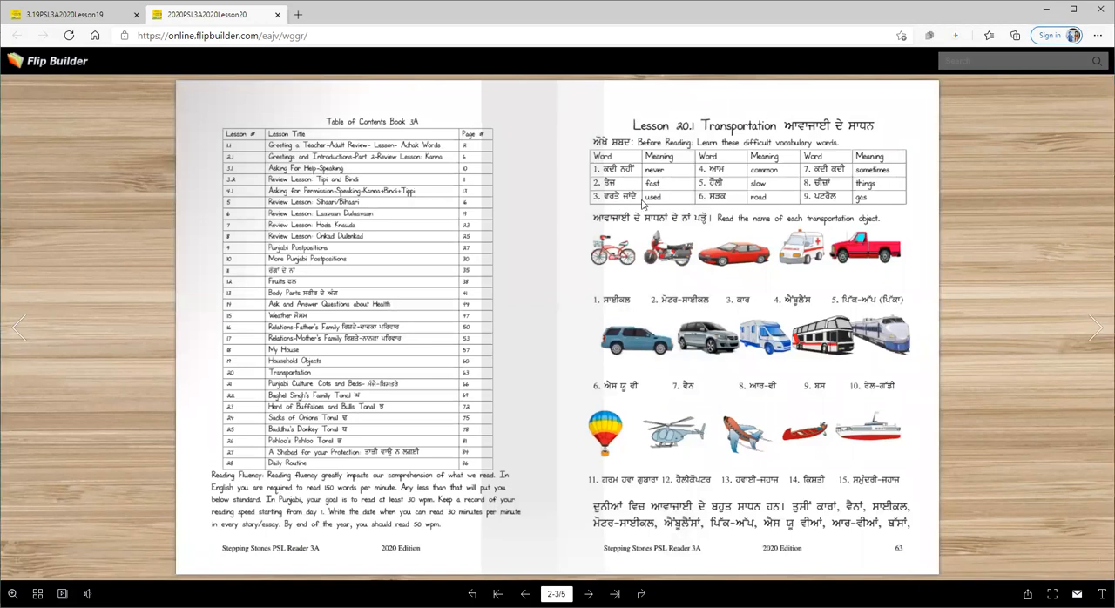
pyautogui.moveTo(725, 176)
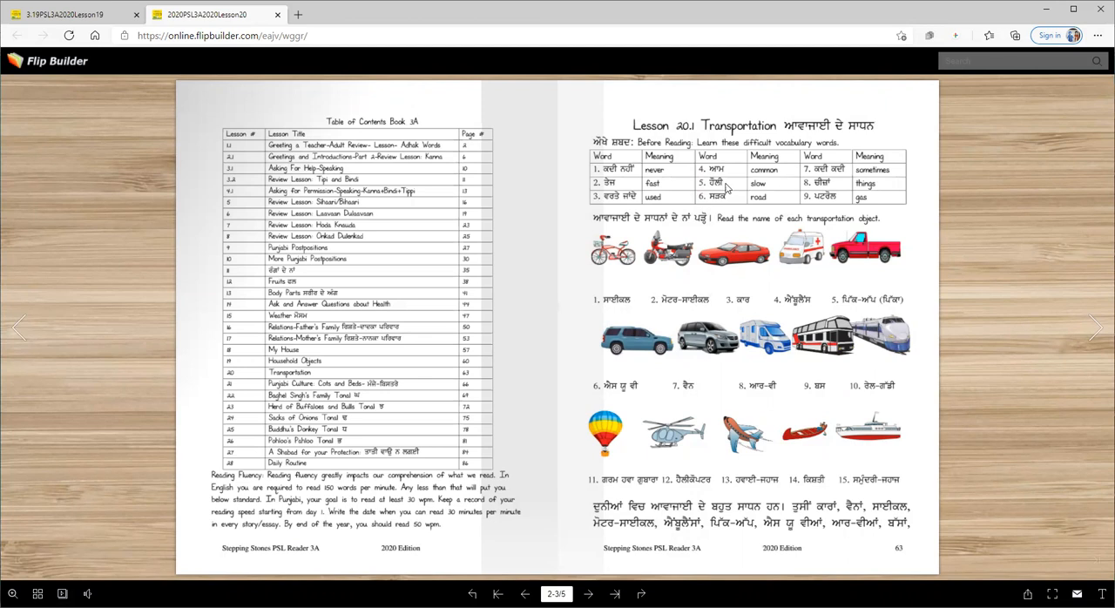
pyautogui.moveTo(773, 191)
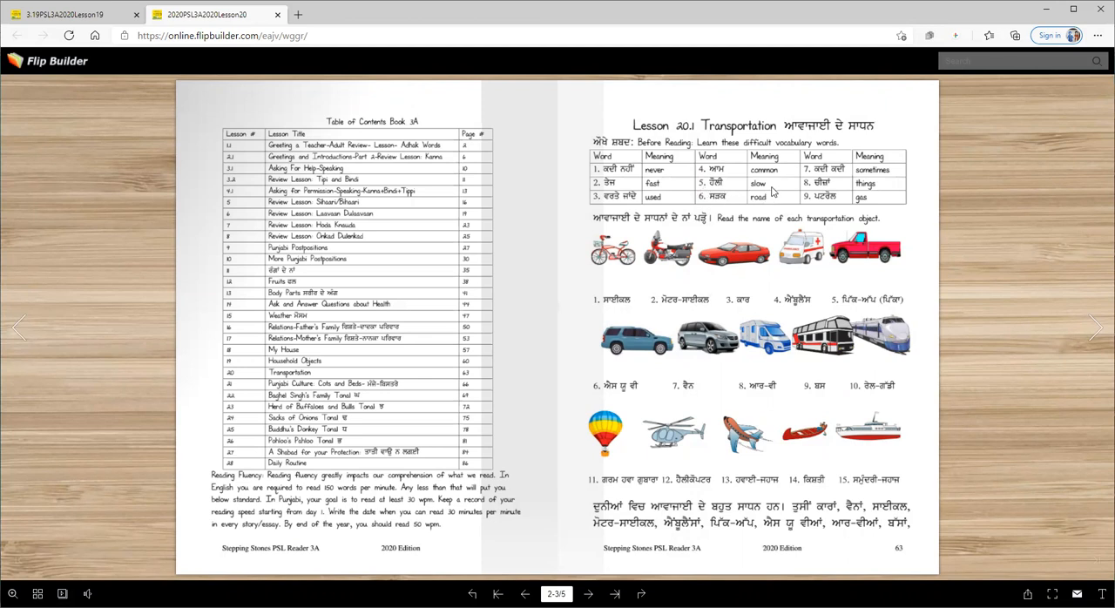
pyautogui.moveTo(756, 209)
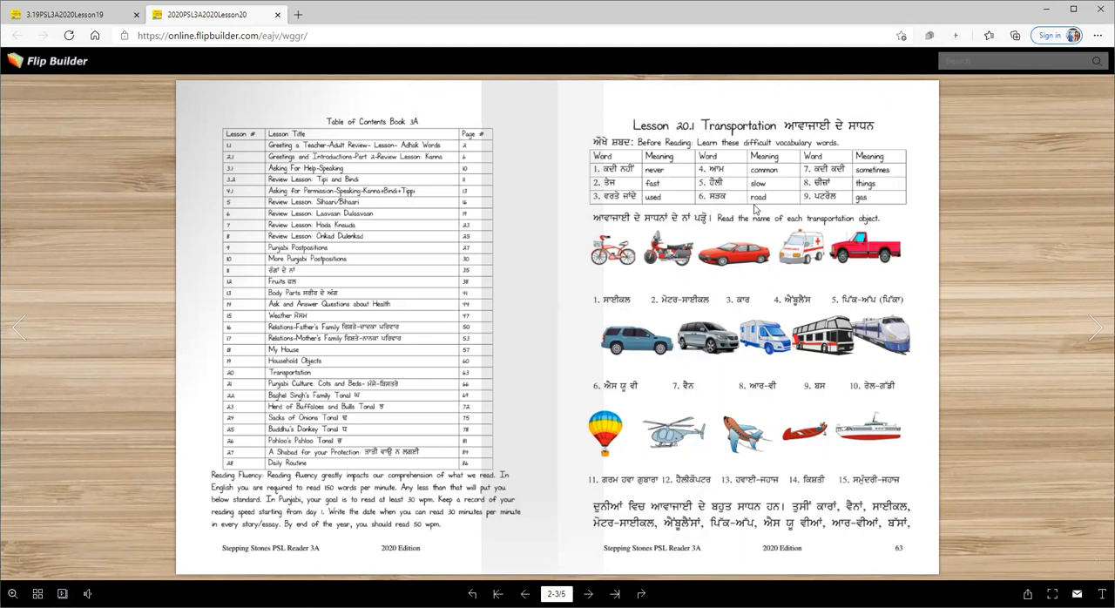
pyautogui.moveTo(840, 180)
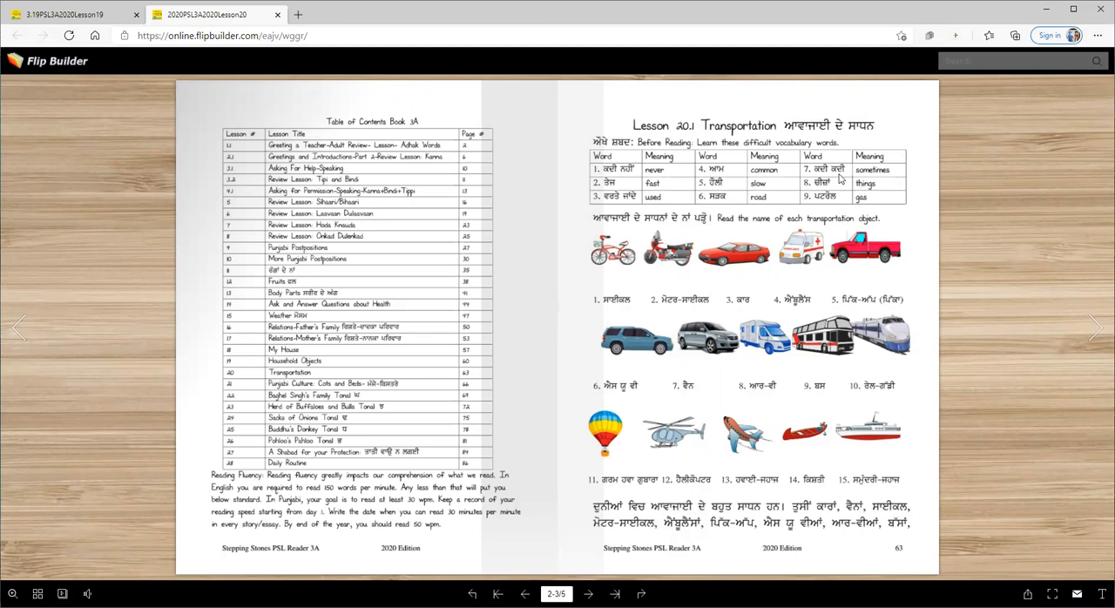
pyautogui.moveTo(683, 174)
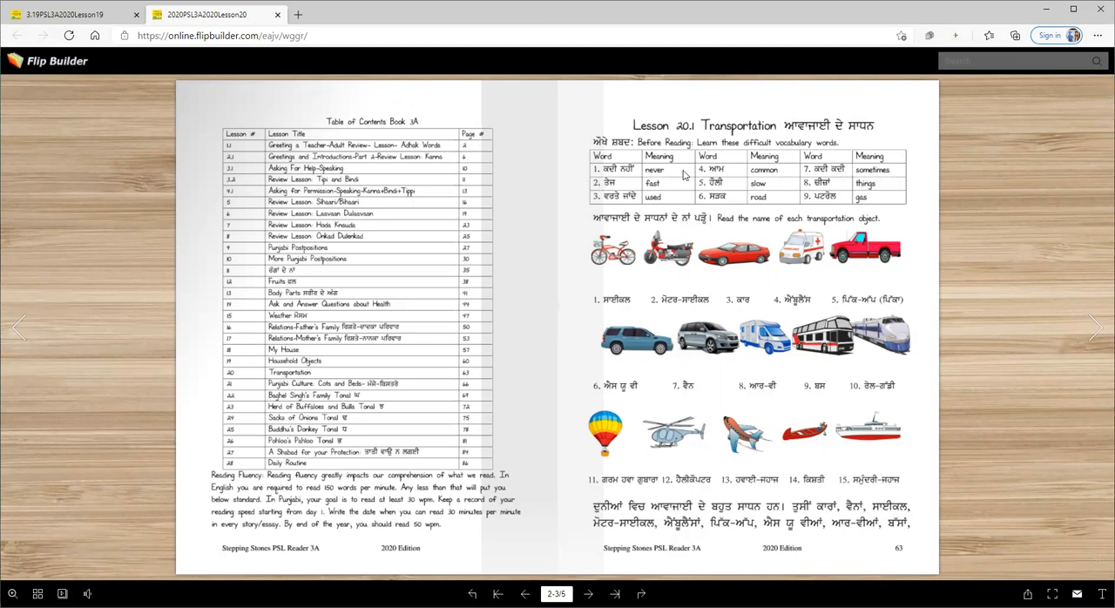
pyautogui.moveTo(838, 200)
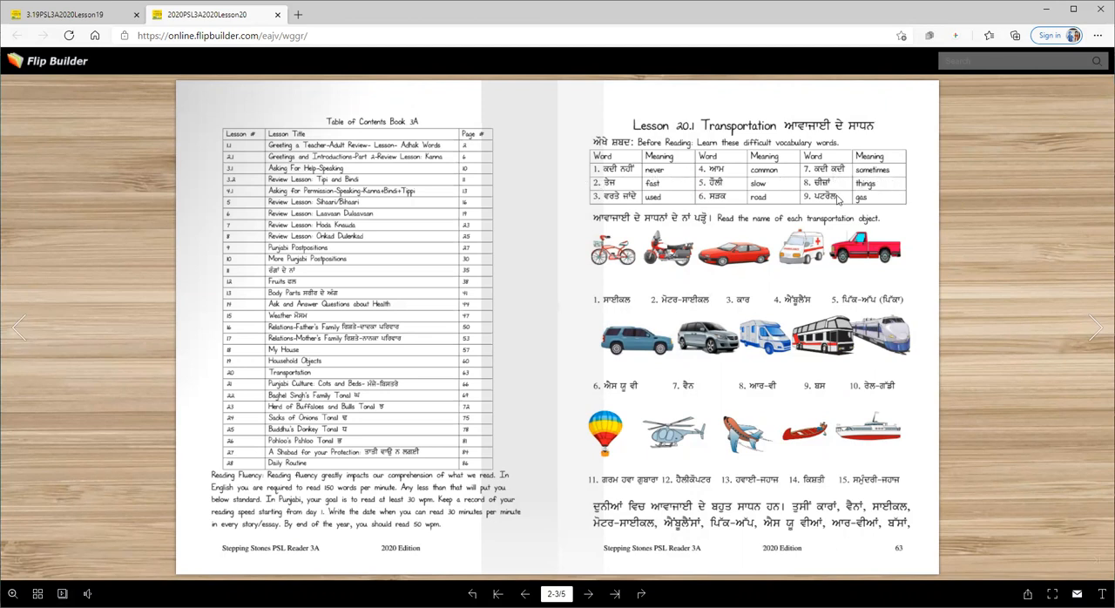
pyautogui.moveTo(875, 193)
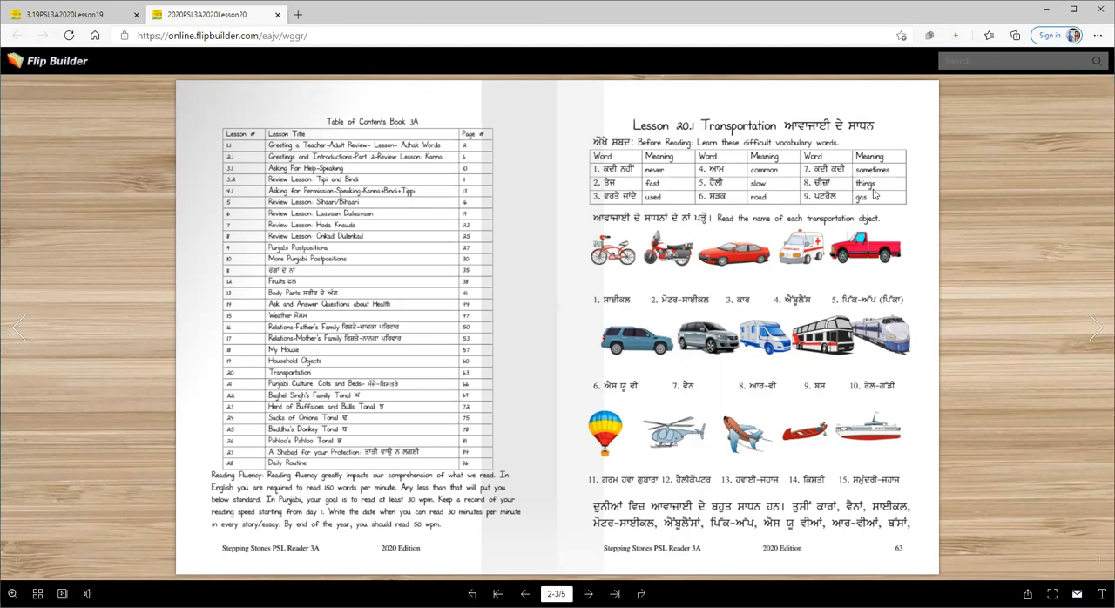
pyautogui.moveTo(871, 214)
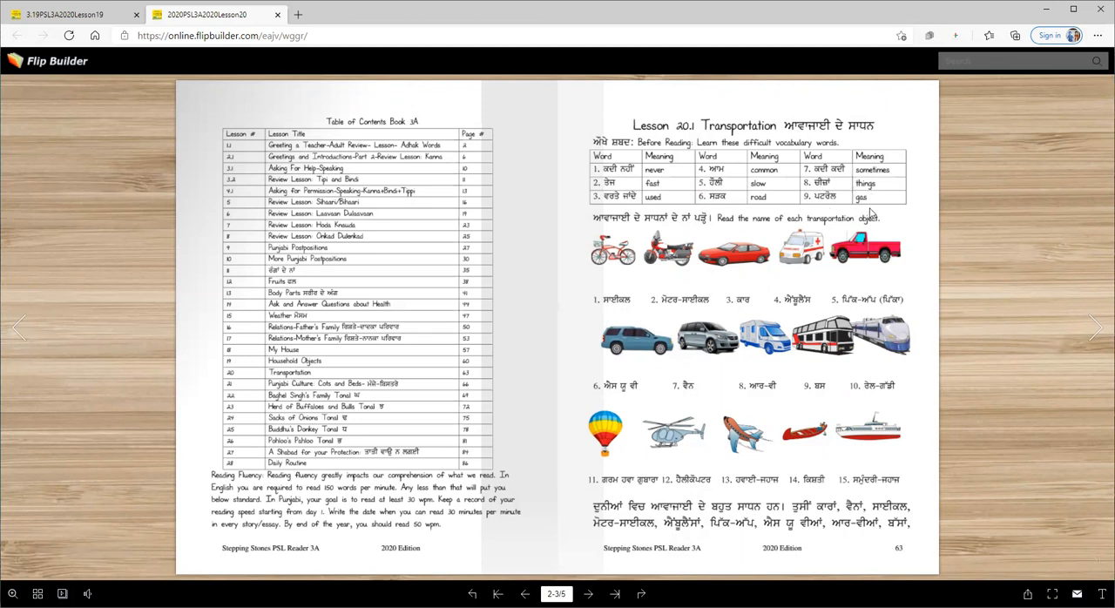
pyautogui.moveTo(850, 202)
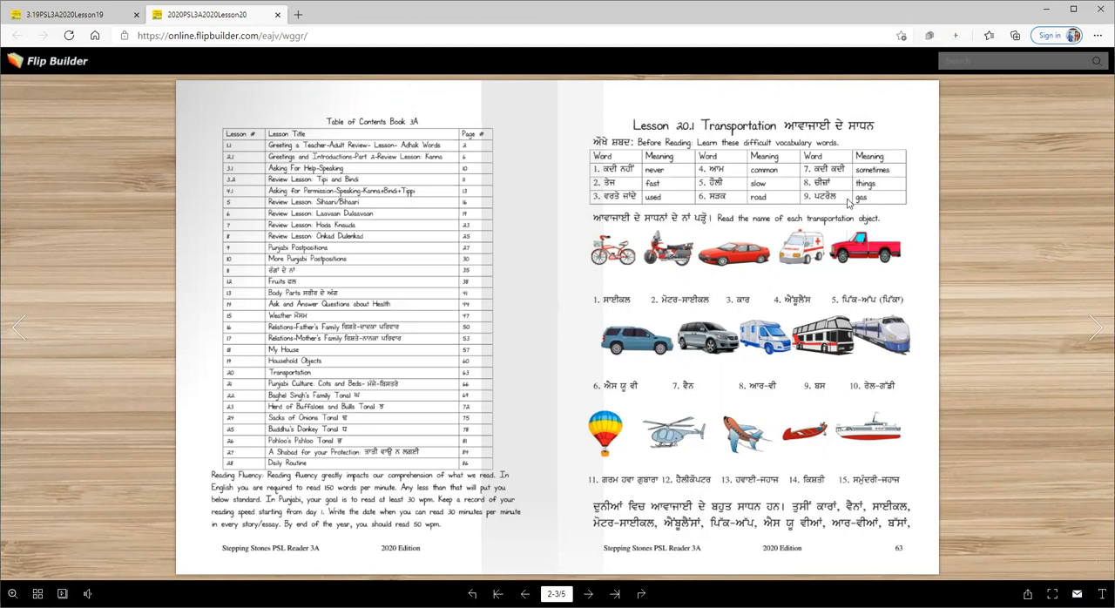
pyautogui.moveTo(485, 183)
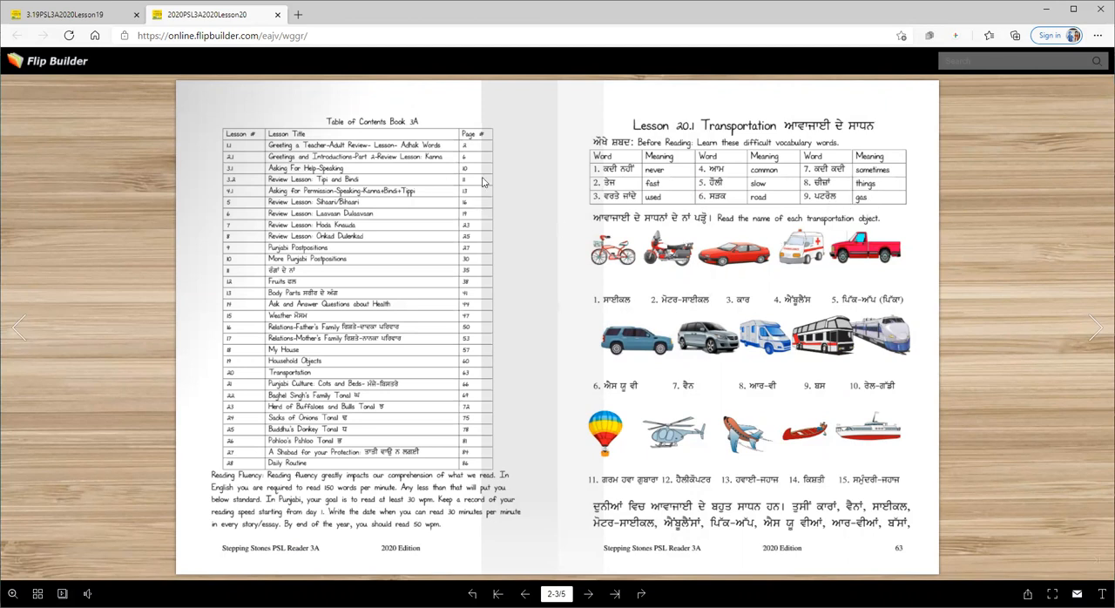
pyautogui.moveTo(696, 232)
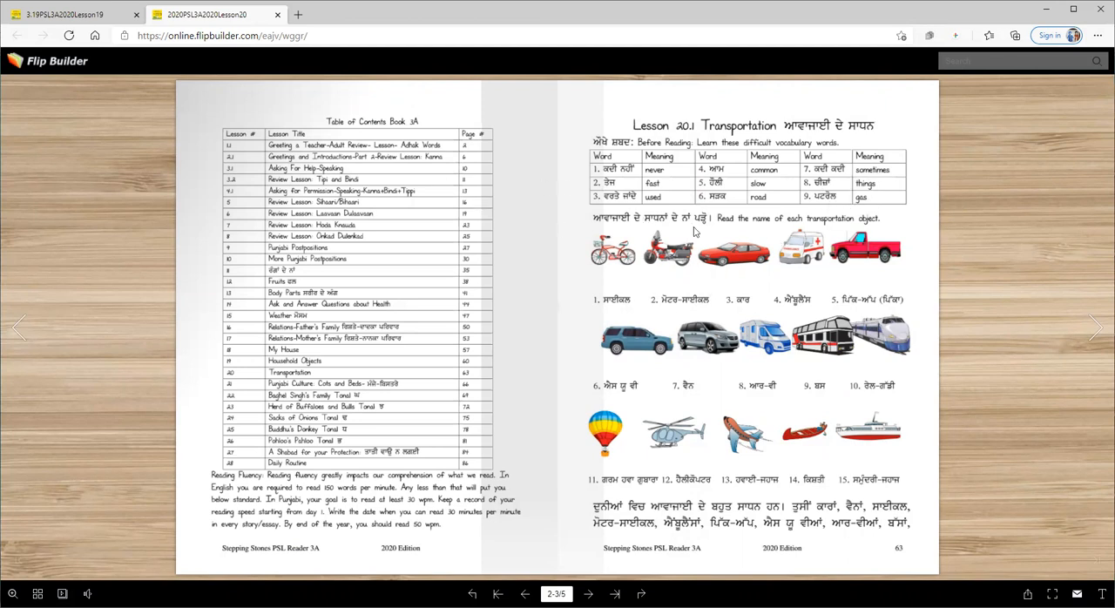
pyautogui.moveTo(631, 273)
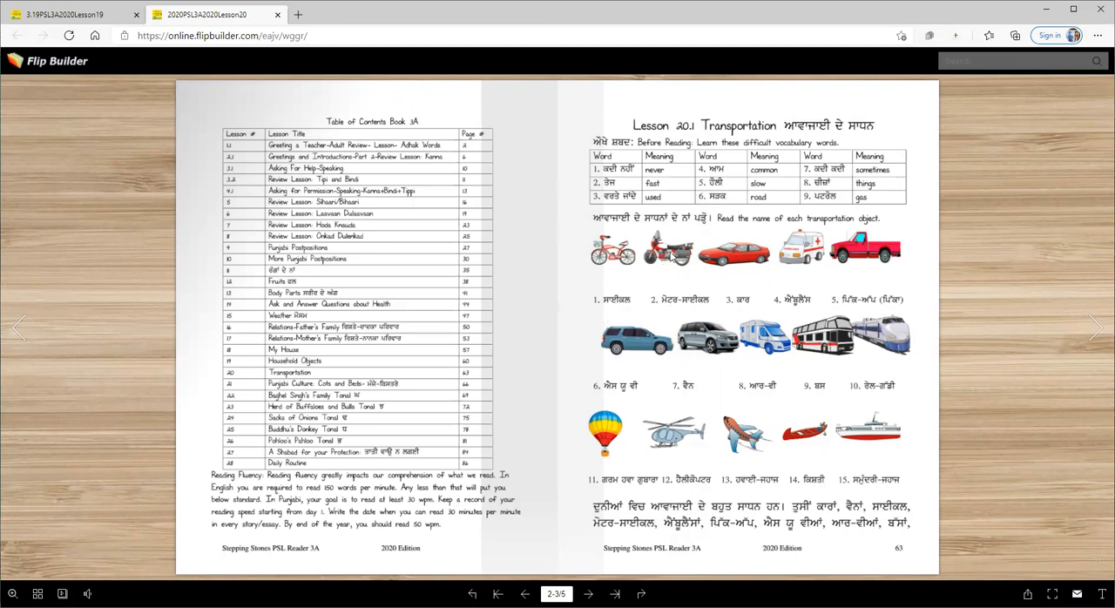
pyautogui.moveTo(730, 299)
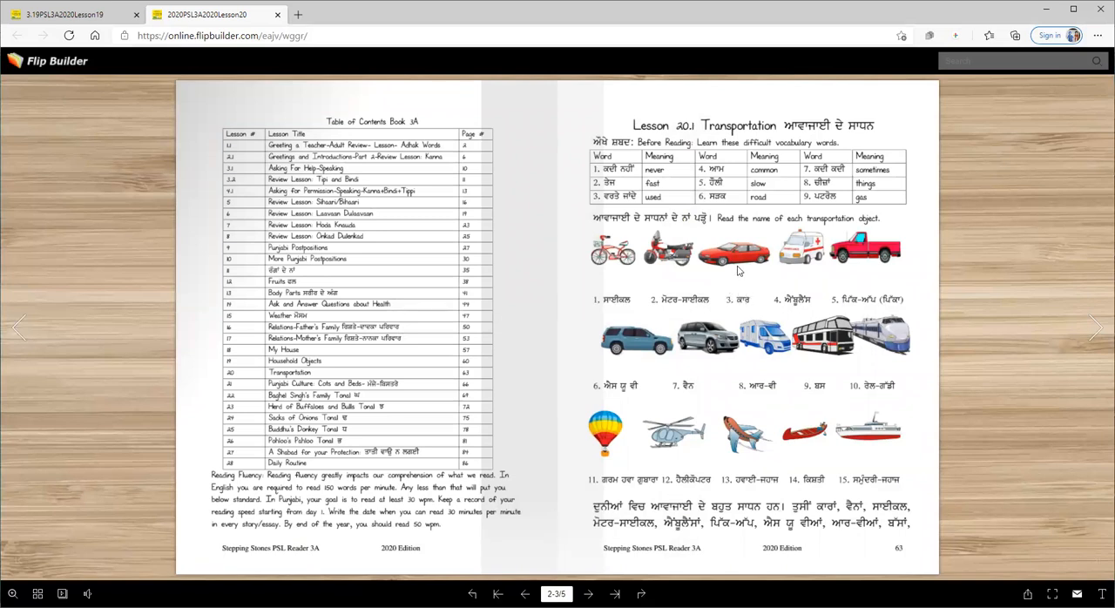
pyautogui.moveTo(794, 310)
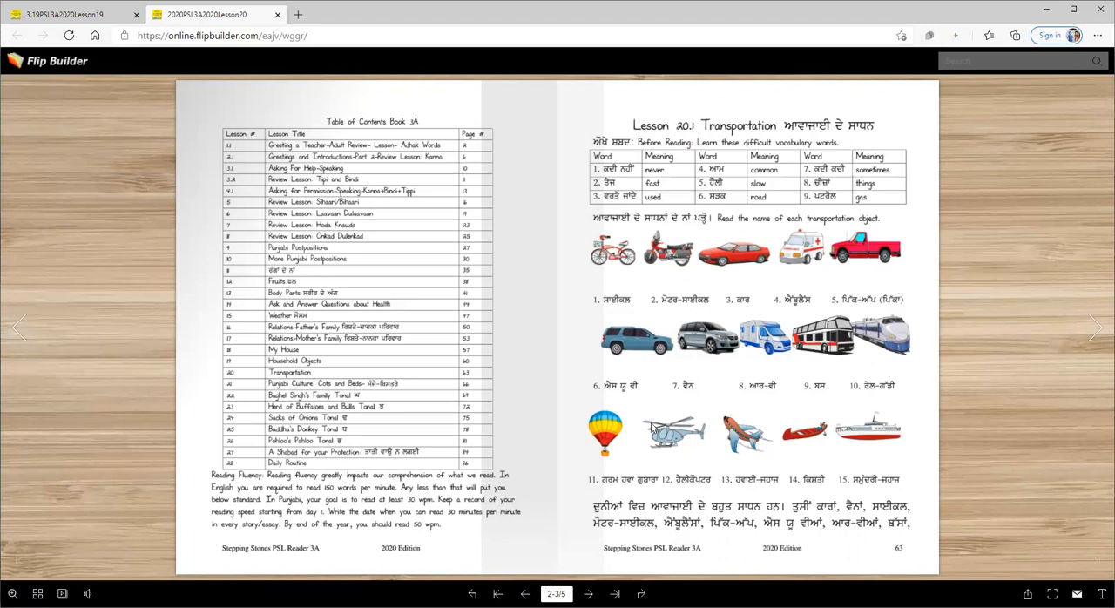
pyautogui.moveTo(624, 380)
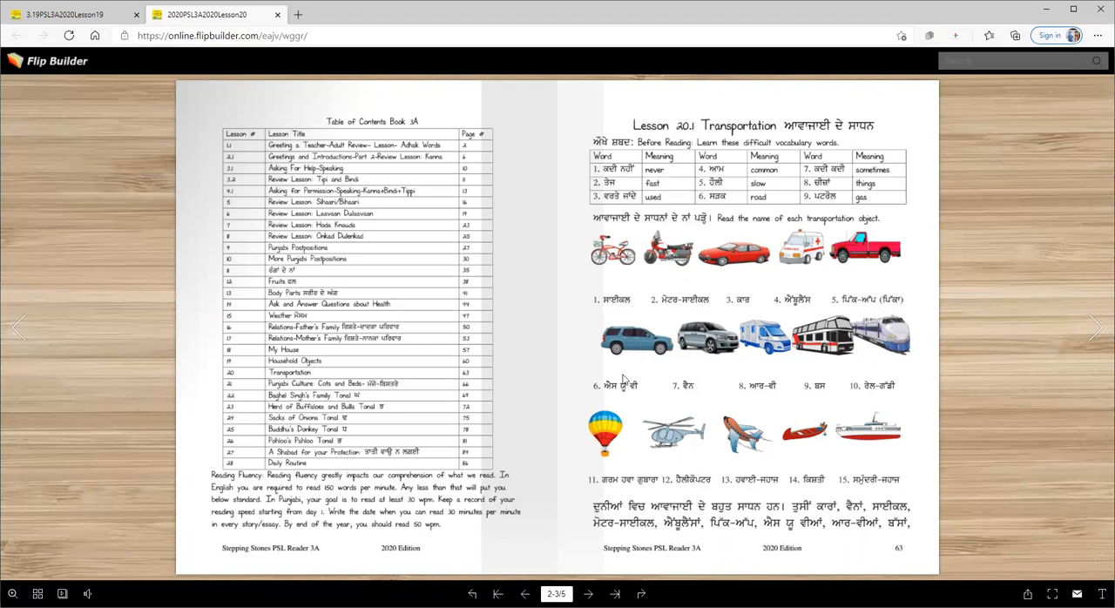
pyautogui.moveTo(648, 349)
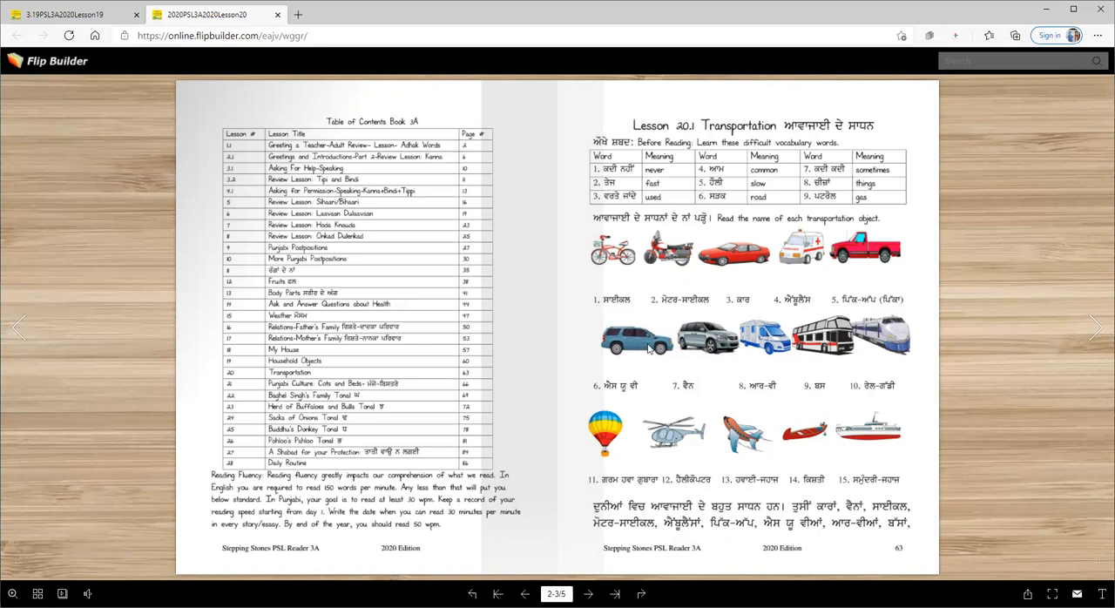
pyautogui.moveTo(751, 375)
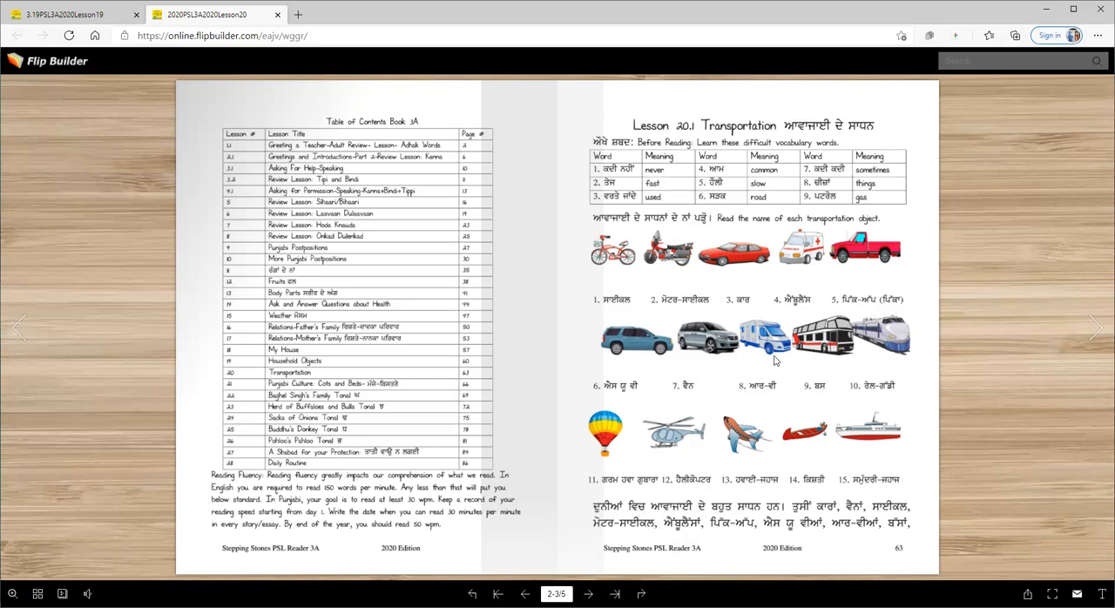
pyautogui.moveTo(824, 385)
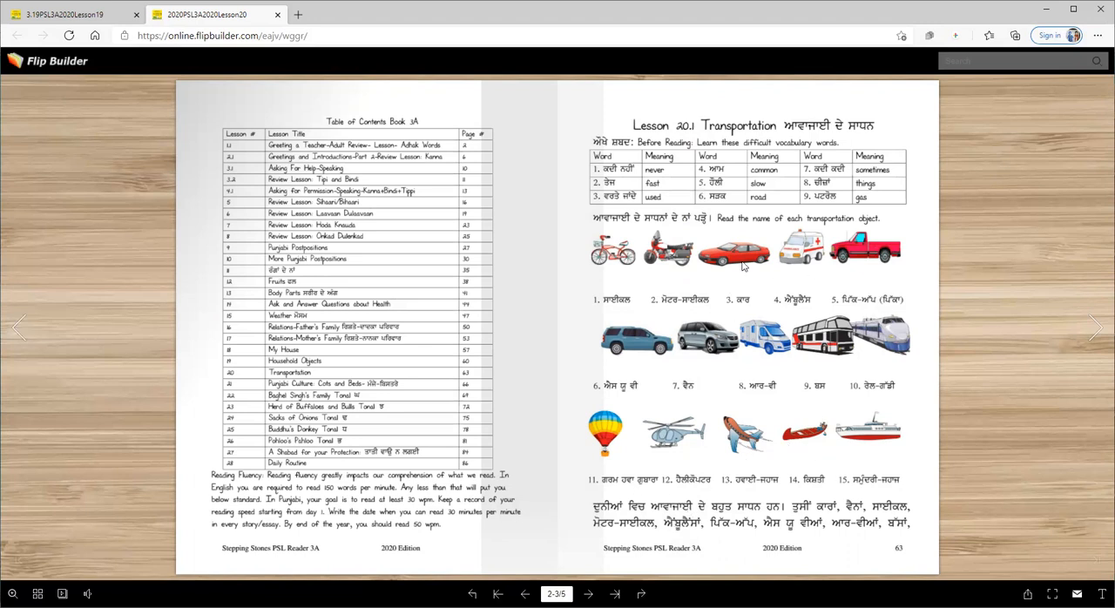
pyautogui.moveTo(903, 378)
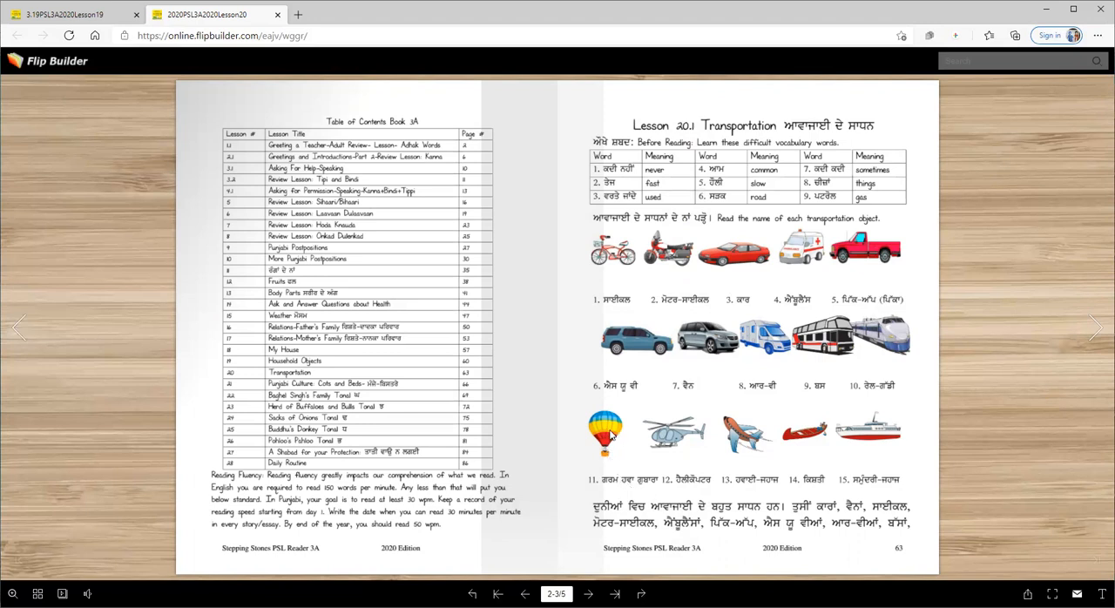
pyautogui.moveTo(763, 439)
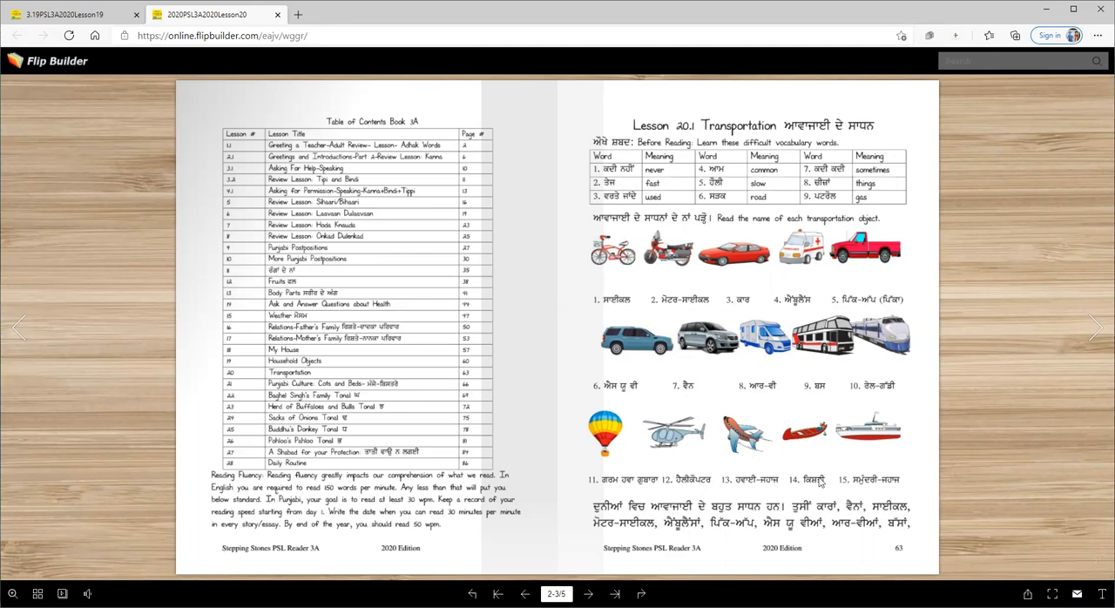
pyautogui.moveTo(889, 490)
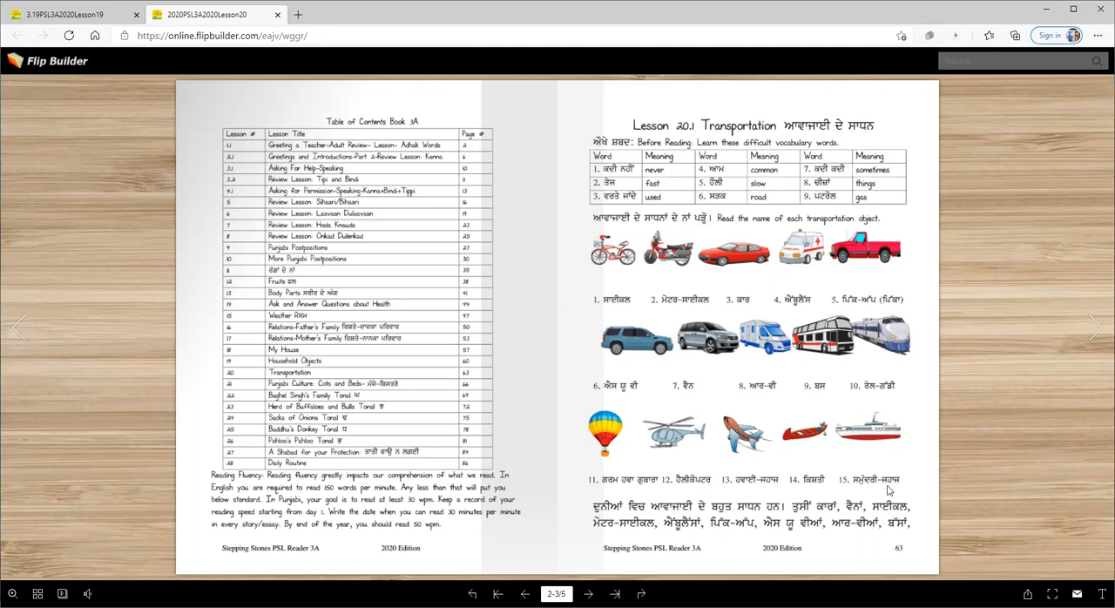
pyautogui.moveTo(867, 377)
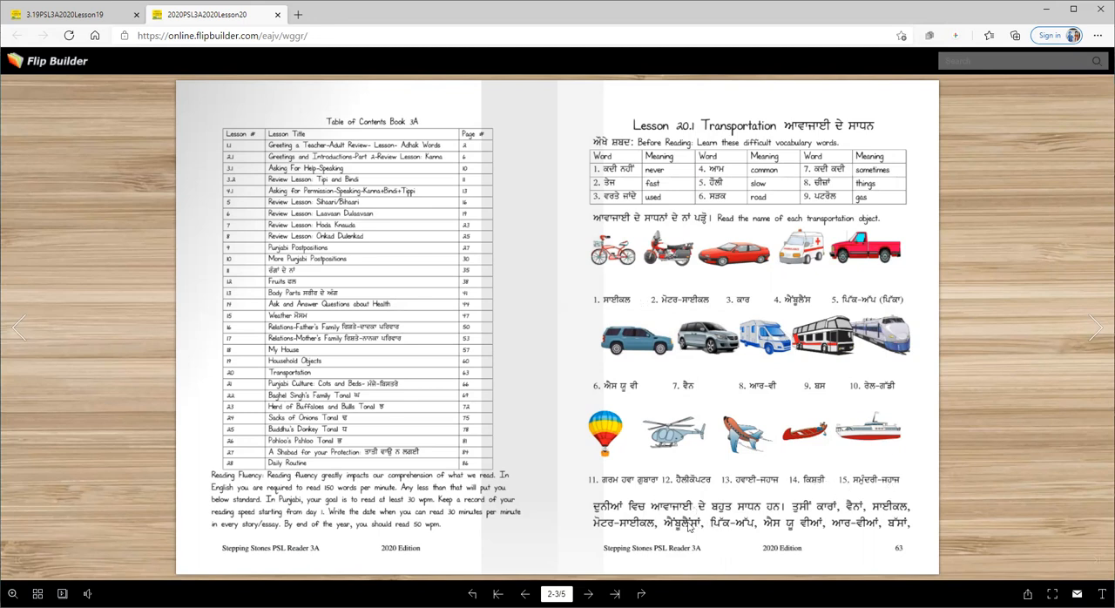
pyautogui.moveTo(875, 486)
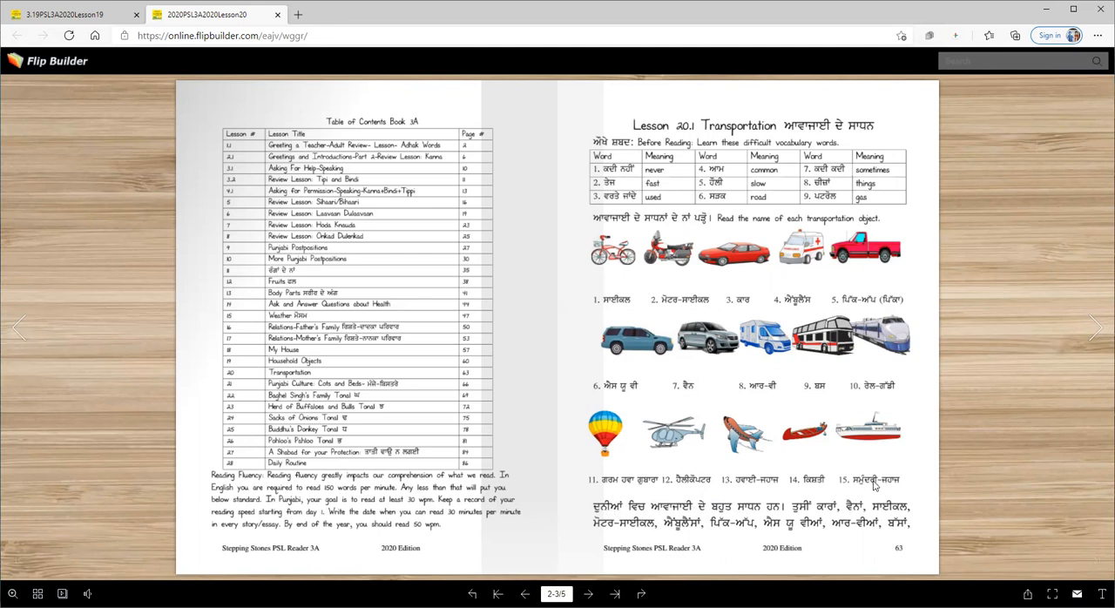
pyautogui.moveTo(898, 485)
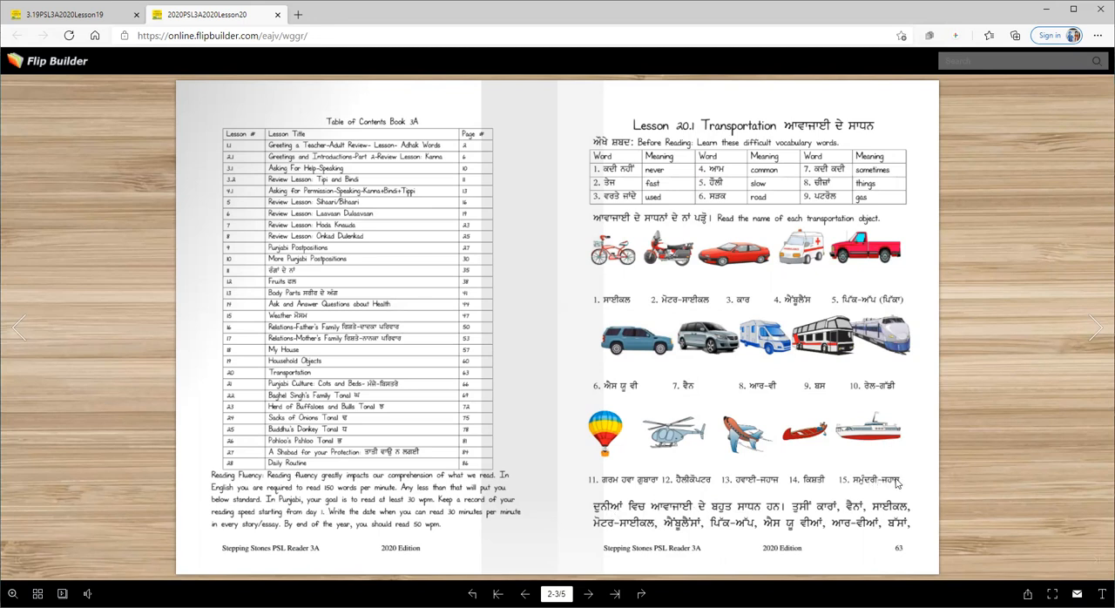
pyautogui.moveTo(862, 487)
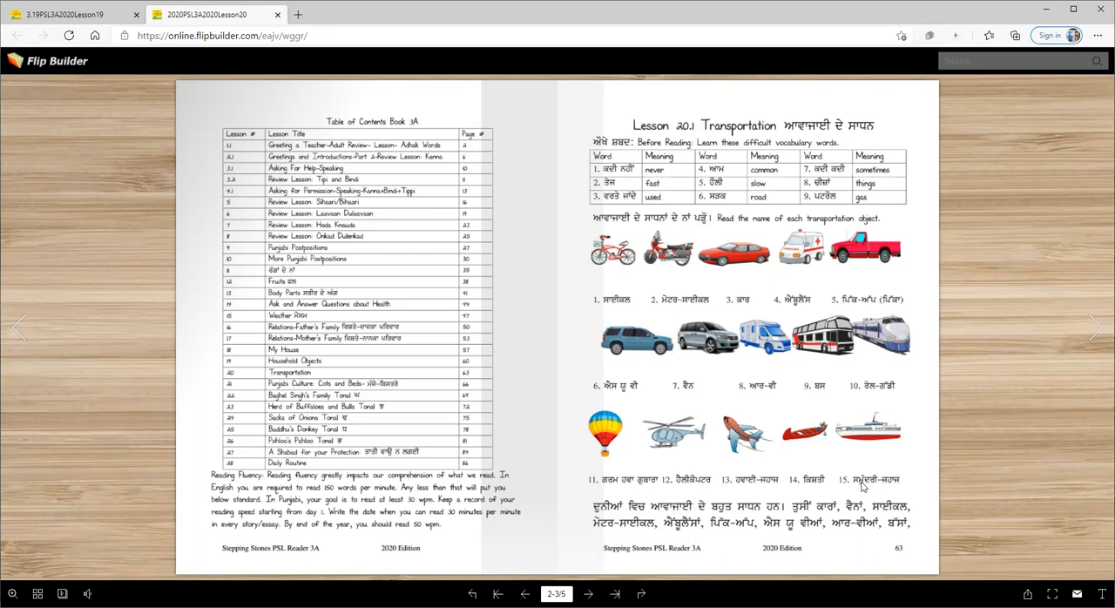
pyautogui.moveTo(864, 486)
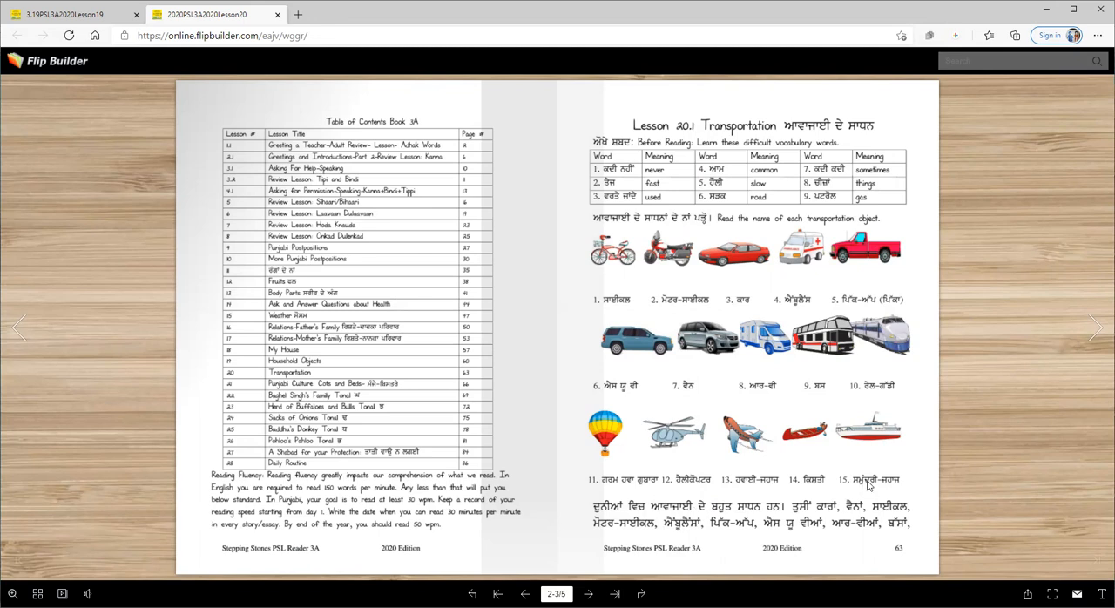
pyautogui.moveTo(685, 499)
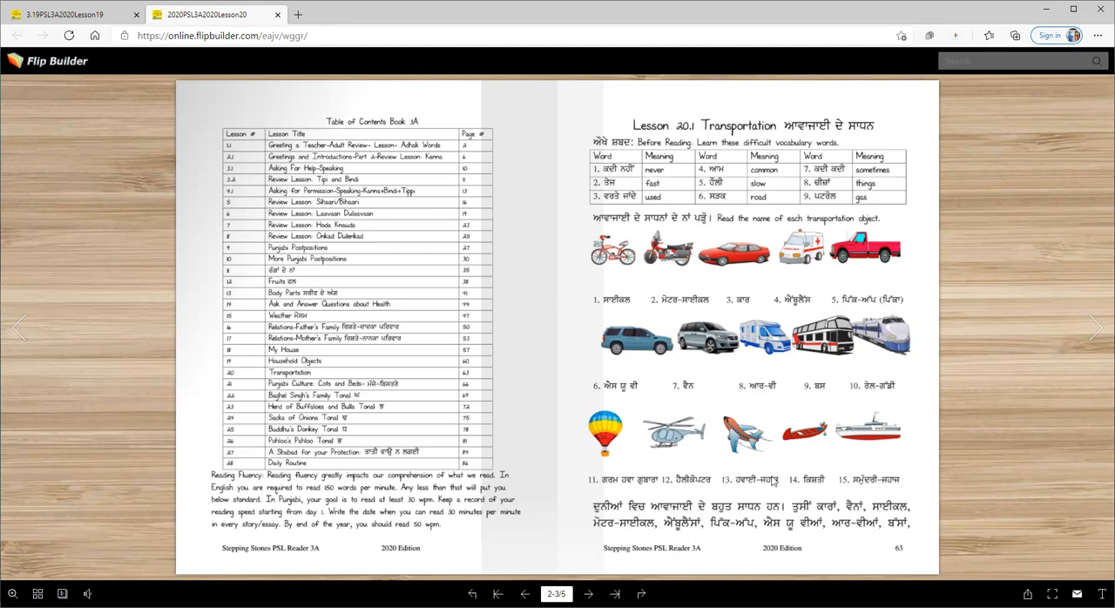
pyautogui.moveTo(614, 519)
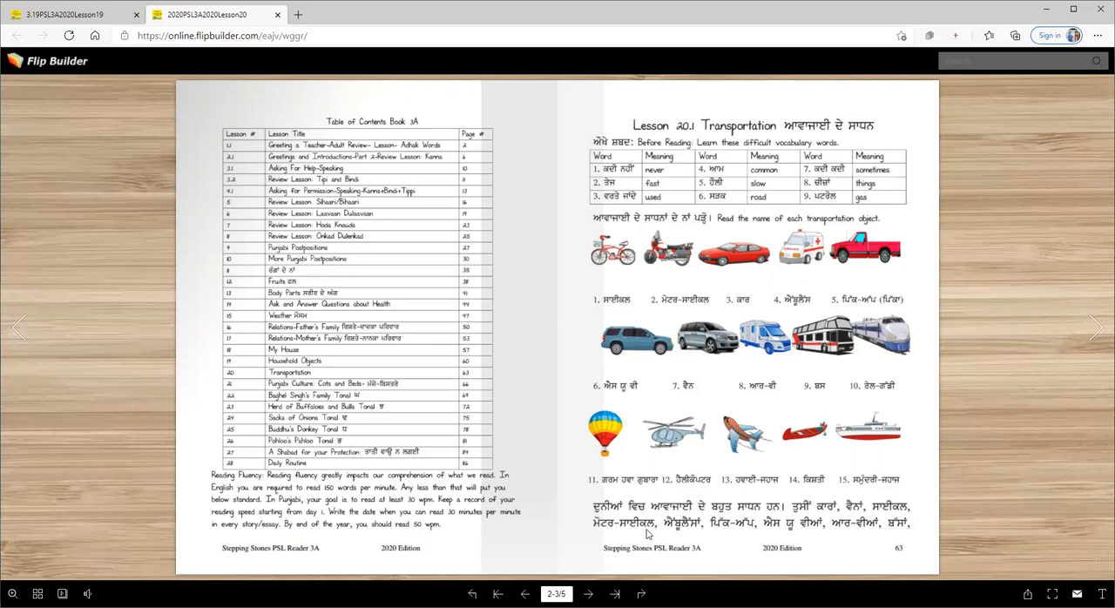
pyautogui.moveTo(743, 533)
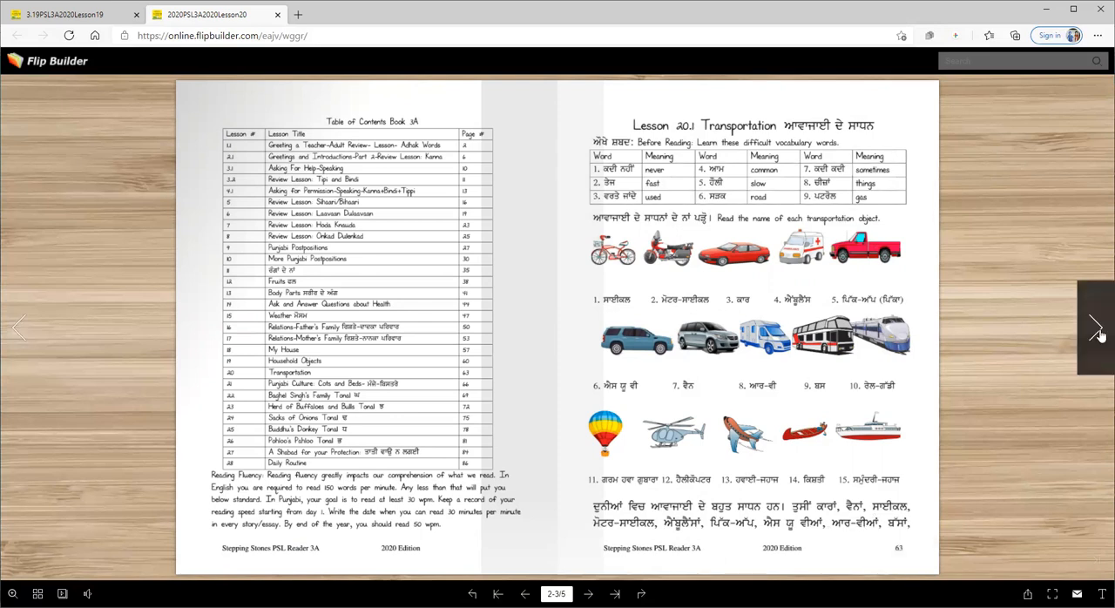
# Flip forward to pages 64–65 with the essay questions and weekly homework.
pyautogui.click(1098, 327)
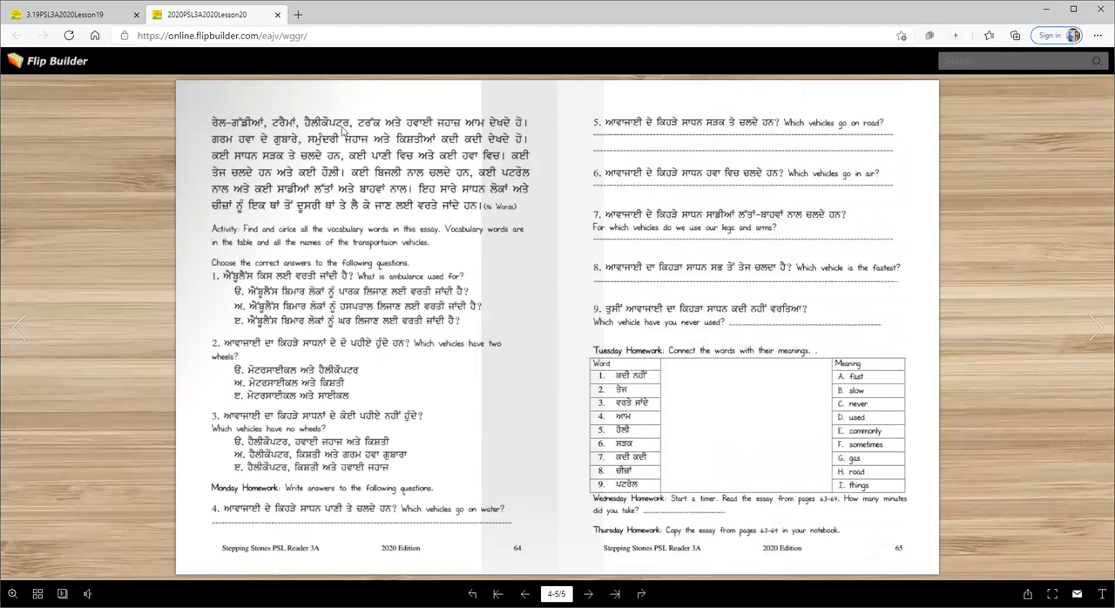
pyautogui.moveTo(478, 154)
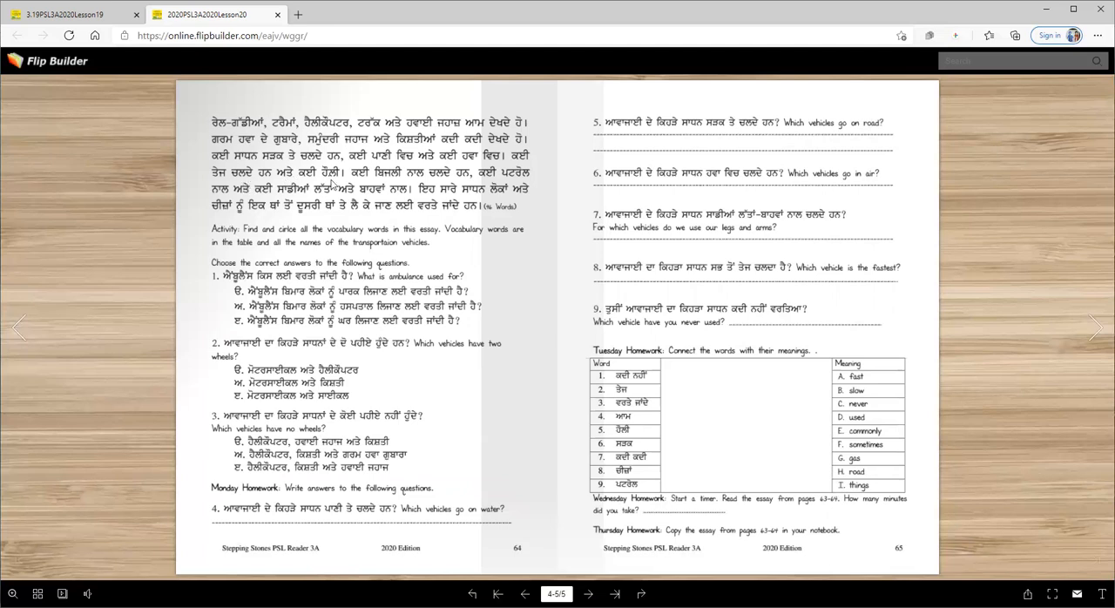
pyautogui.moveTo(446, 185)
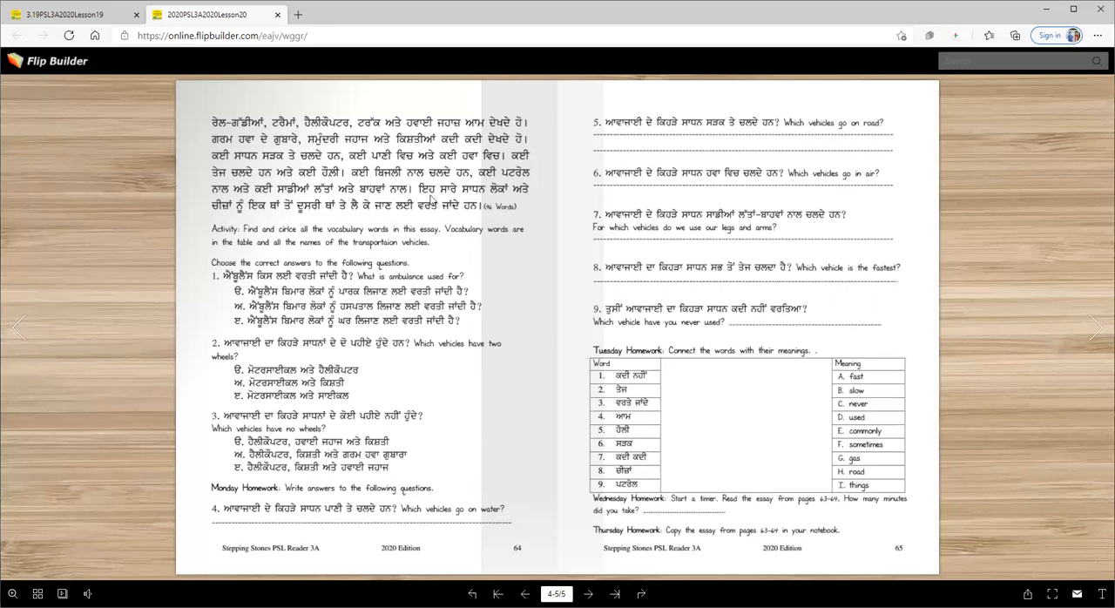
pyautogui.moveTo(520, 199)
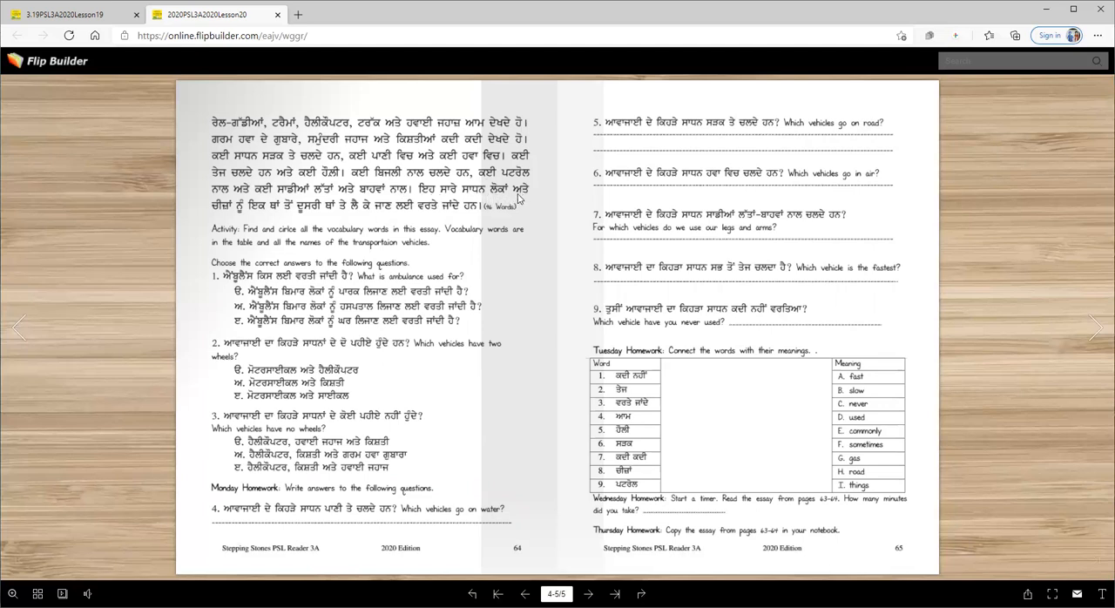
pyautogui.moveTo(314, 223)
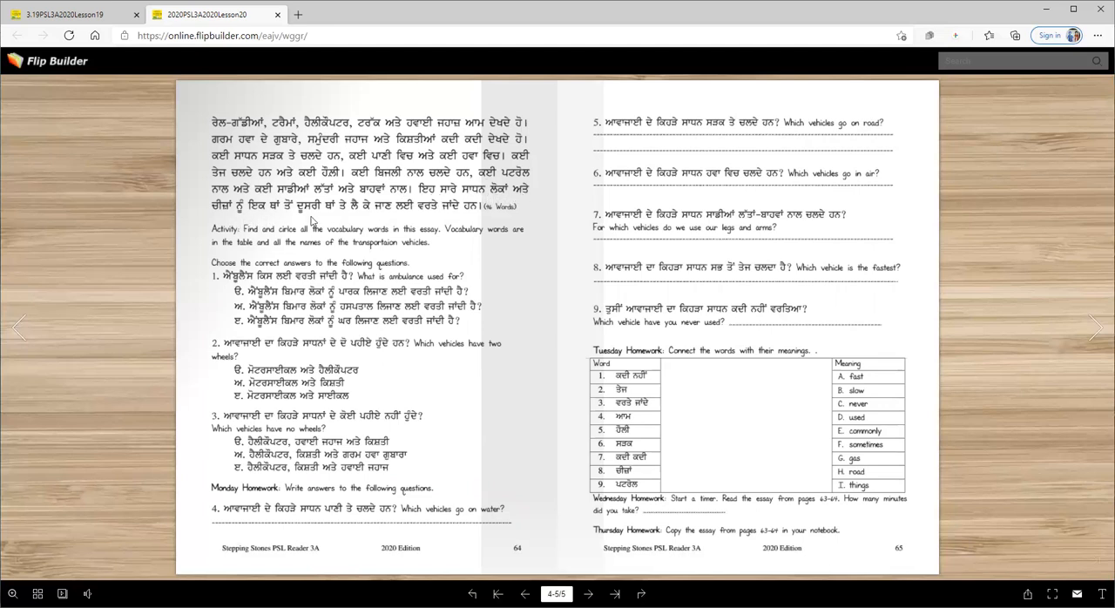
pyautogui.moveTo(373, 216)
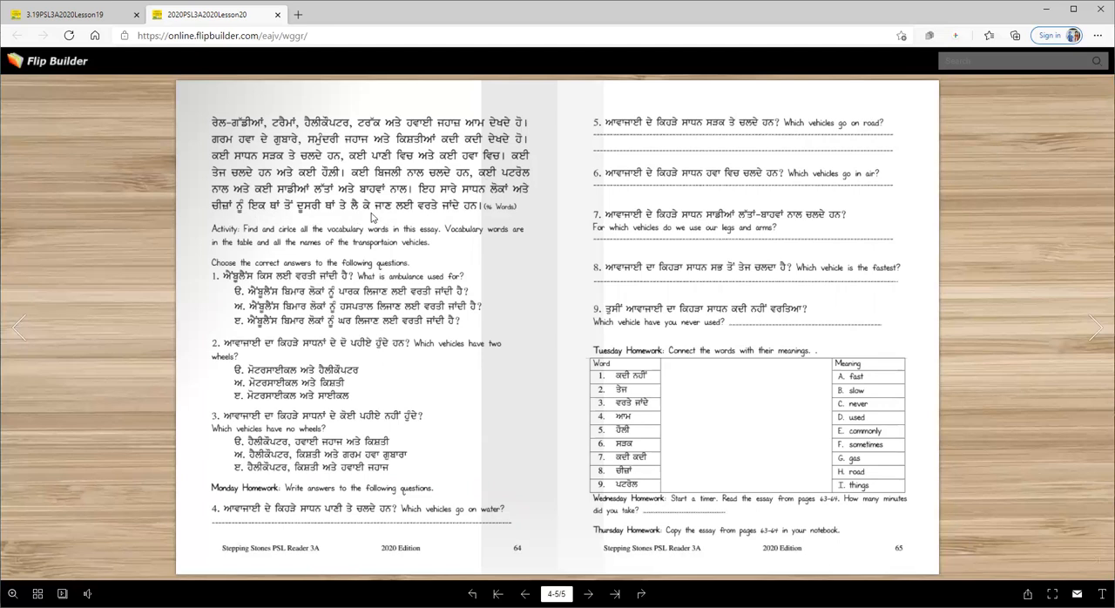
pyautogui.moveTo(468, 213)
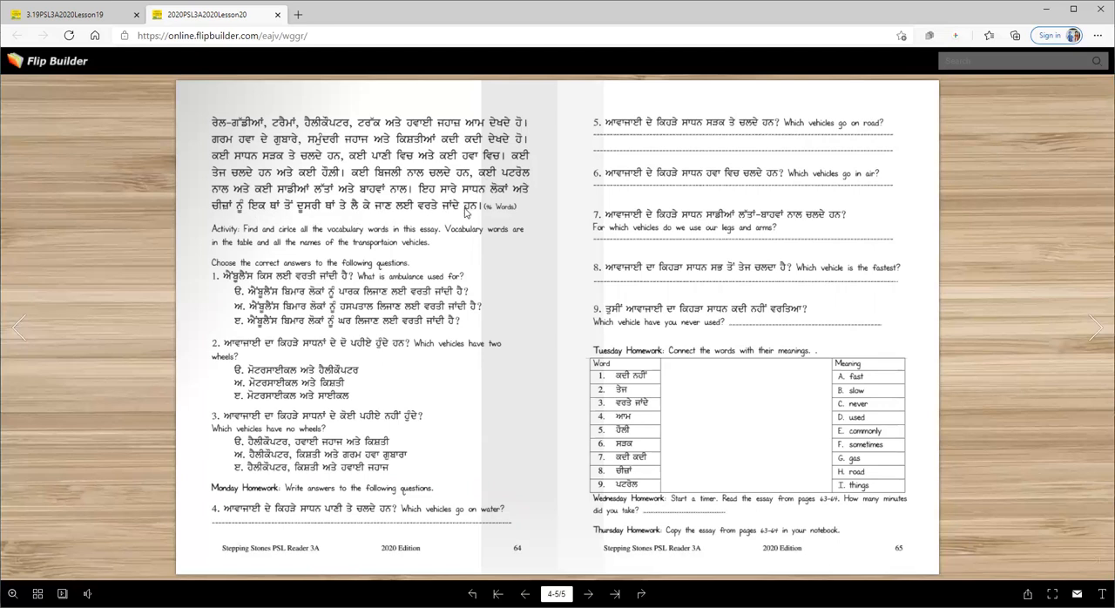
pyautogui.moveTo(512, 237)
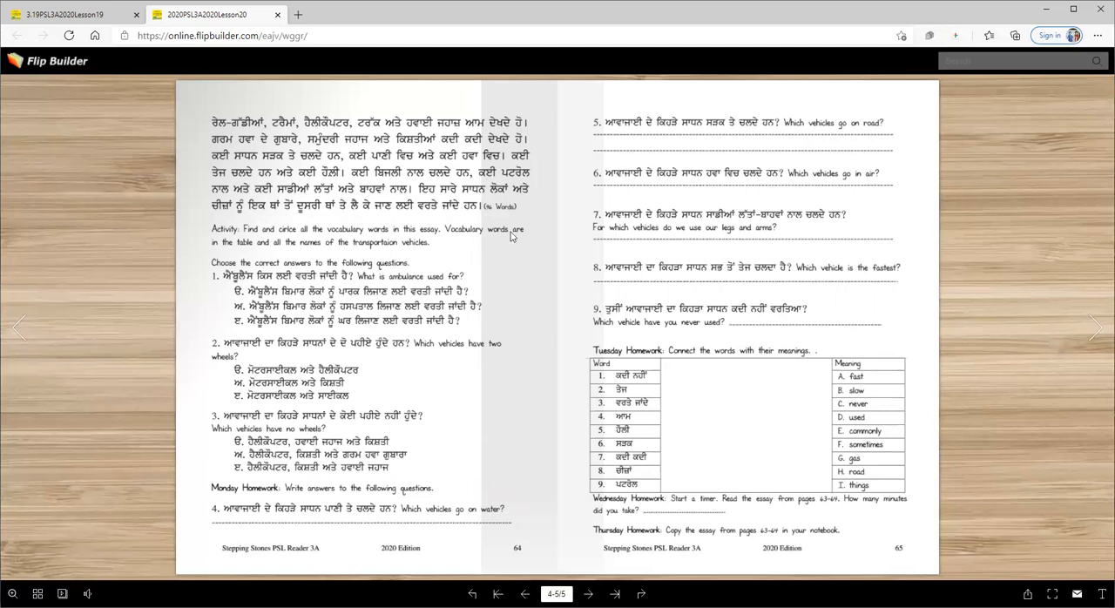
pyautogui.moveTo(514, 230)
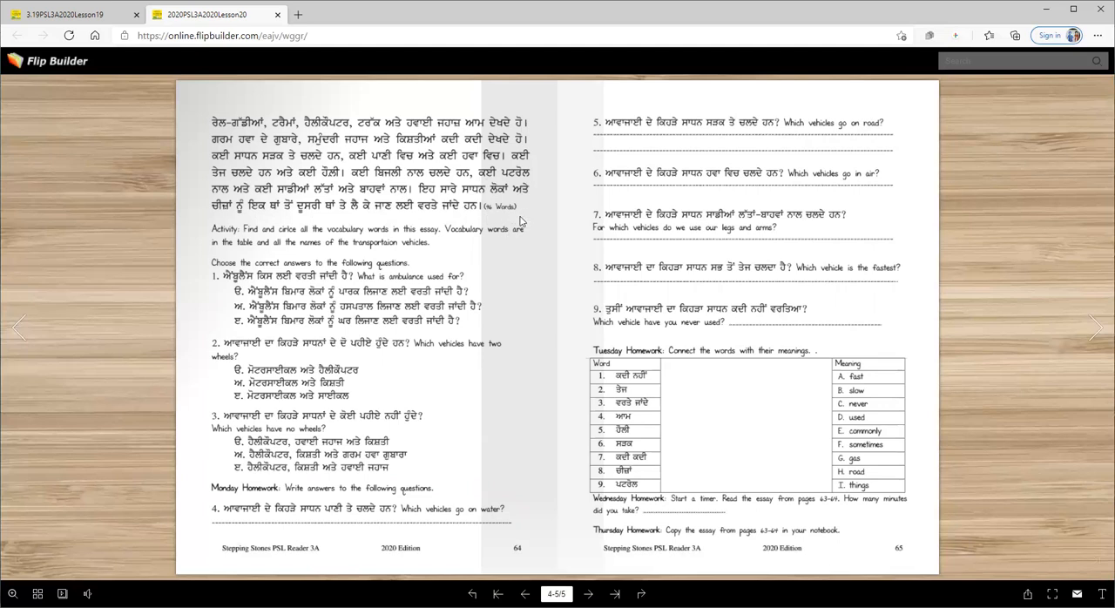
pyautogui.moveTo(404, 255)
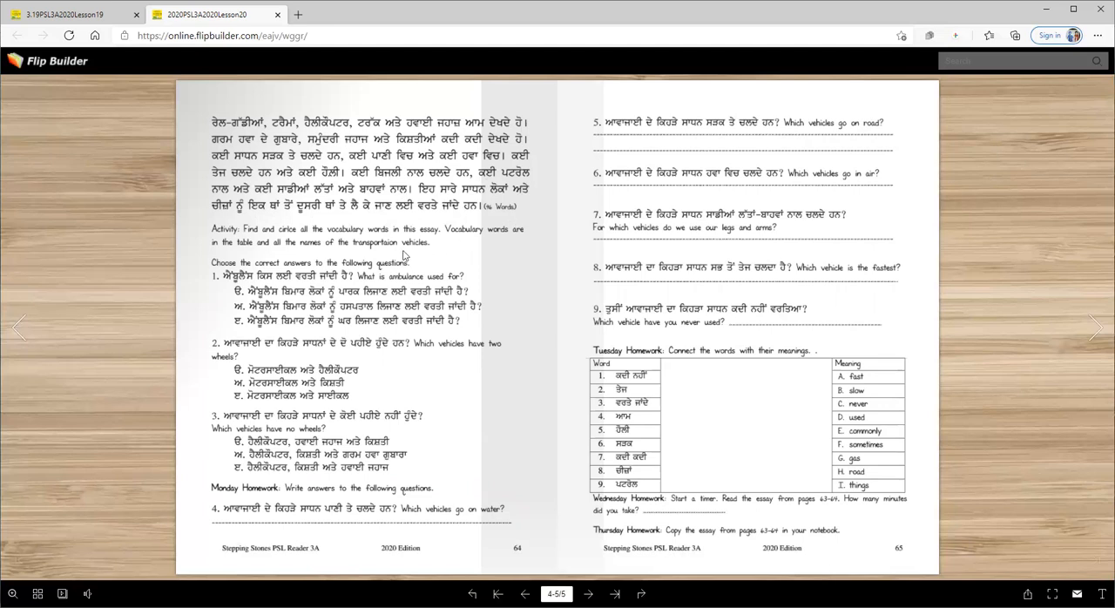
pyautogui.moveTo(361, 248)
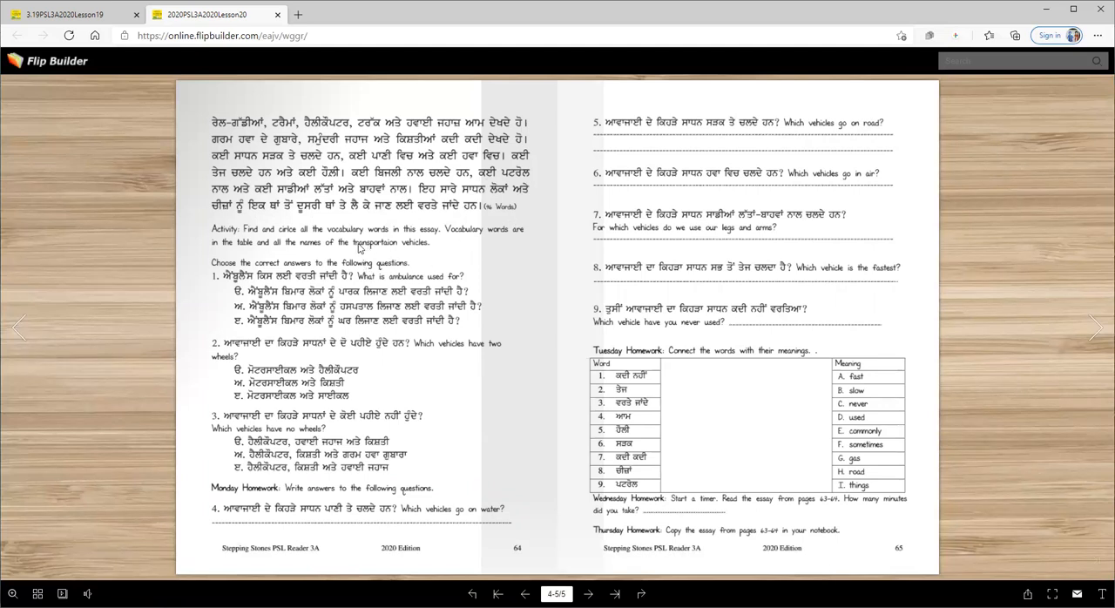
pyautogui.moveTo(293, 251)
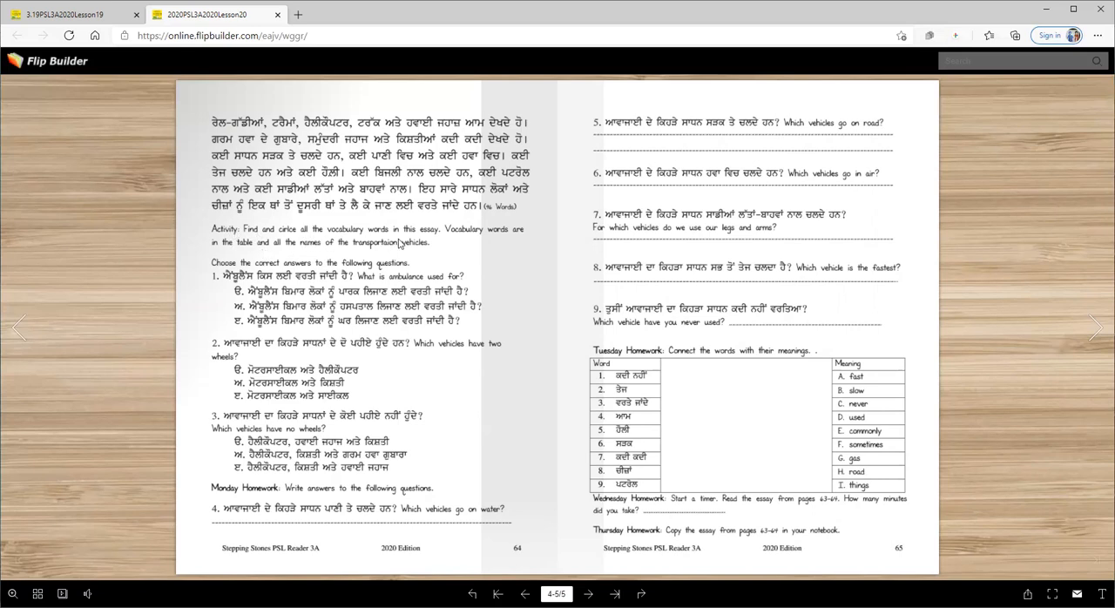
pyautogui.moveTo(480, 240)
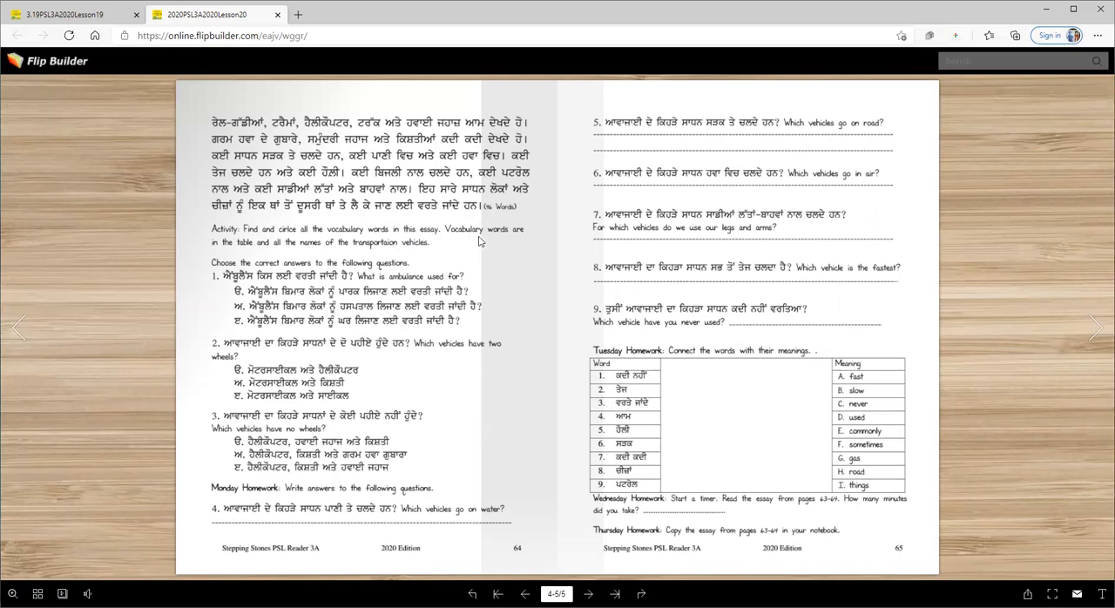
pyautogui.moveTo(285, 255)
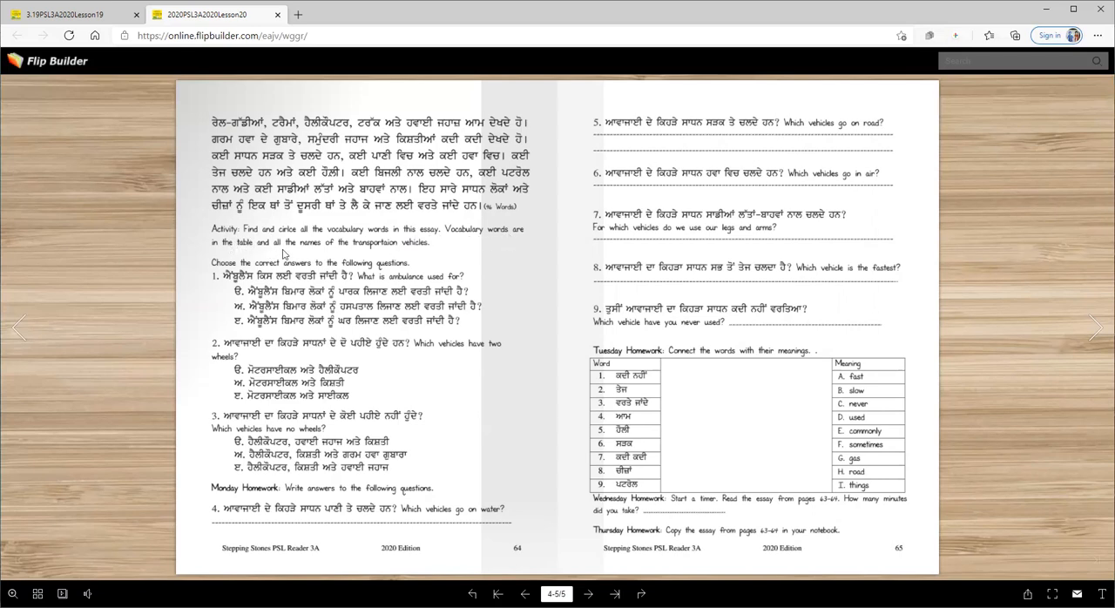
pyautogui.moveTo(99, 279)
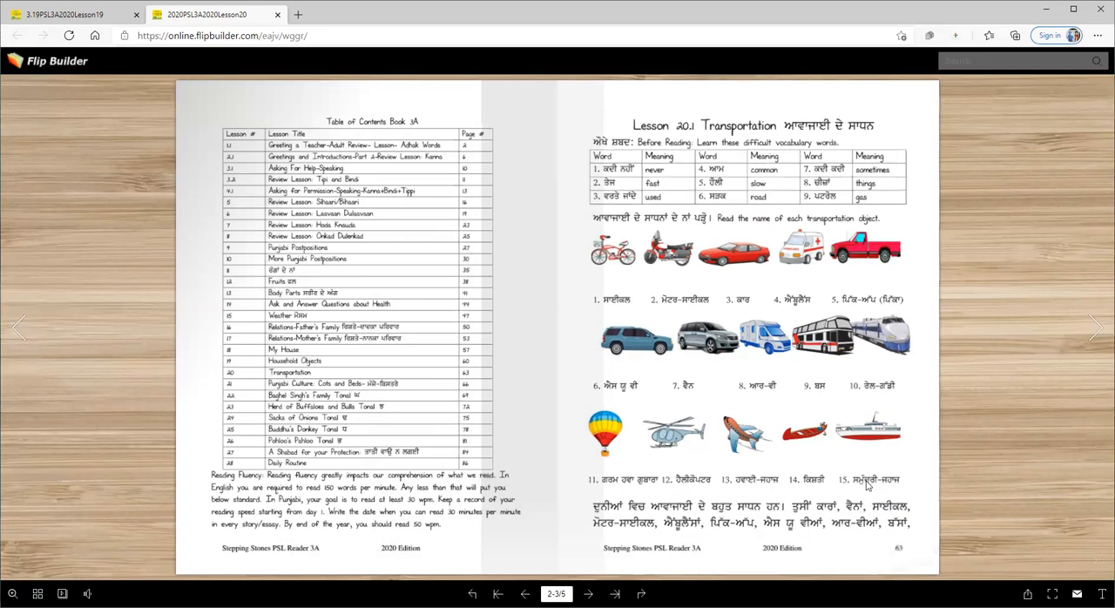
pyautogui.click(1094, 327)
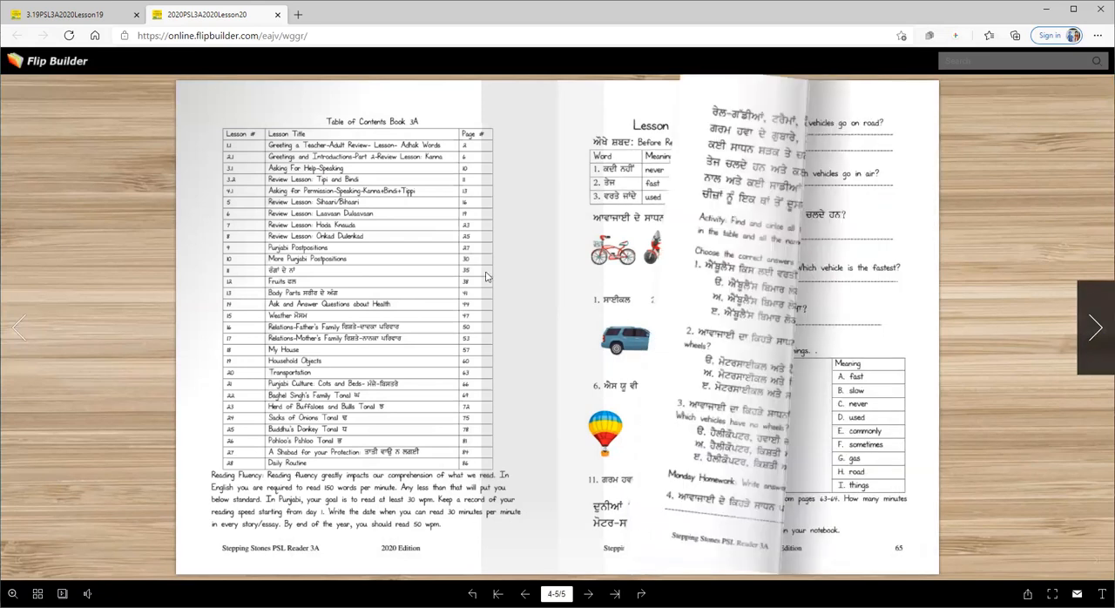
pyautogui.click(1095, 328)
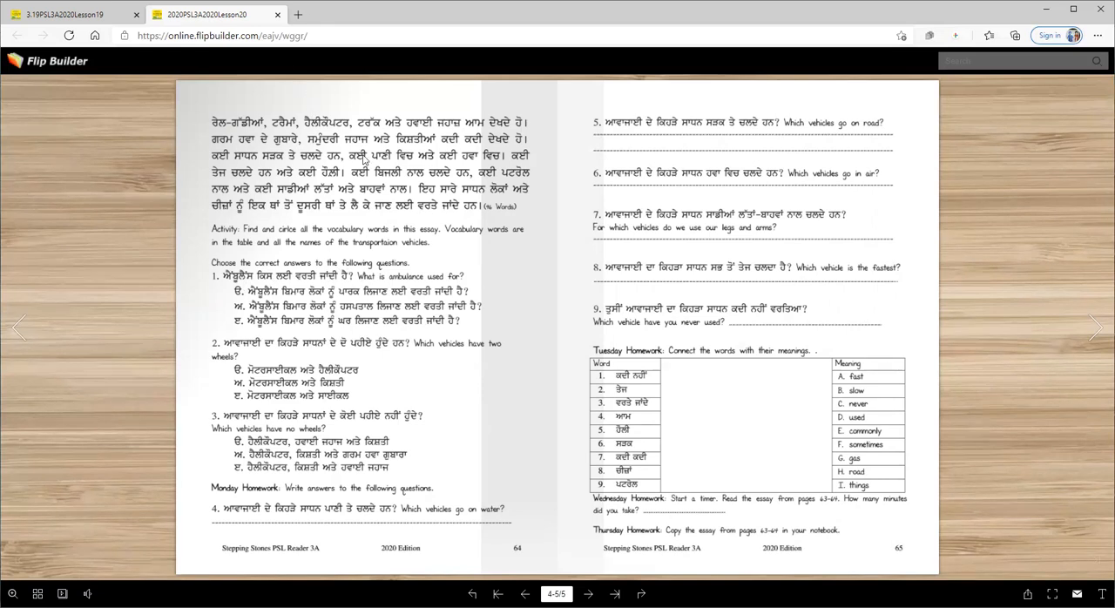
pyautogui.moveTo(356, 269)
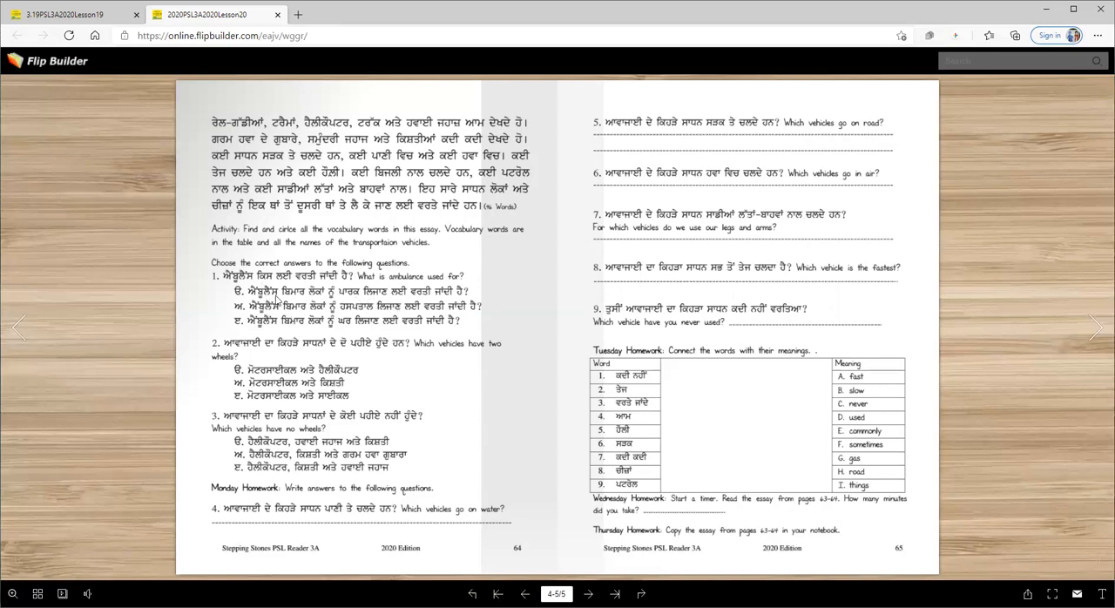
pyautogui.moveTo(418, 299)
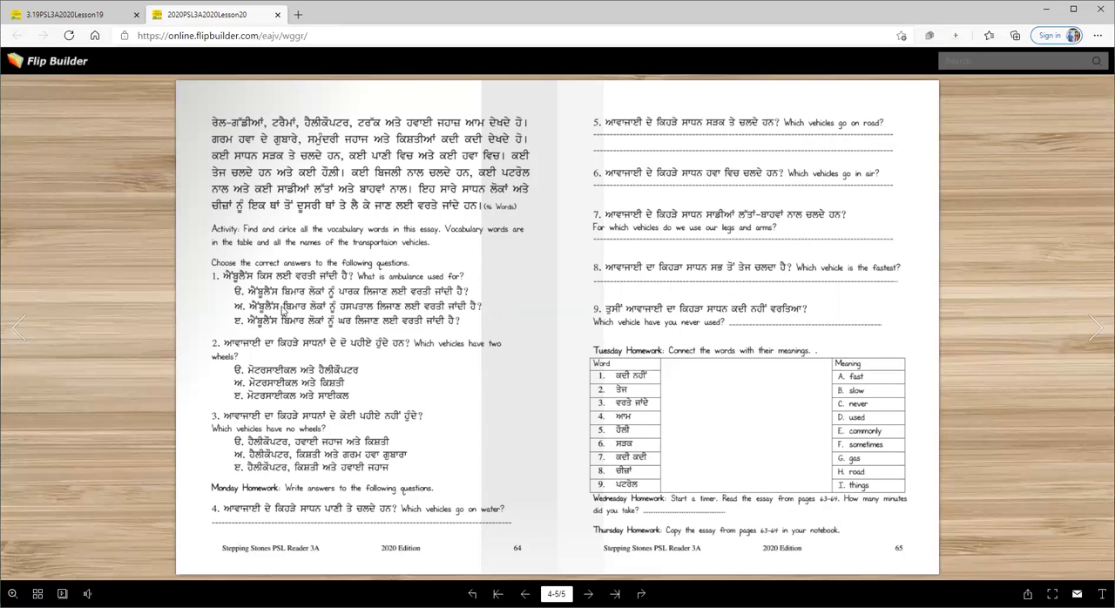
pyautogui.moveTo(348, 316)
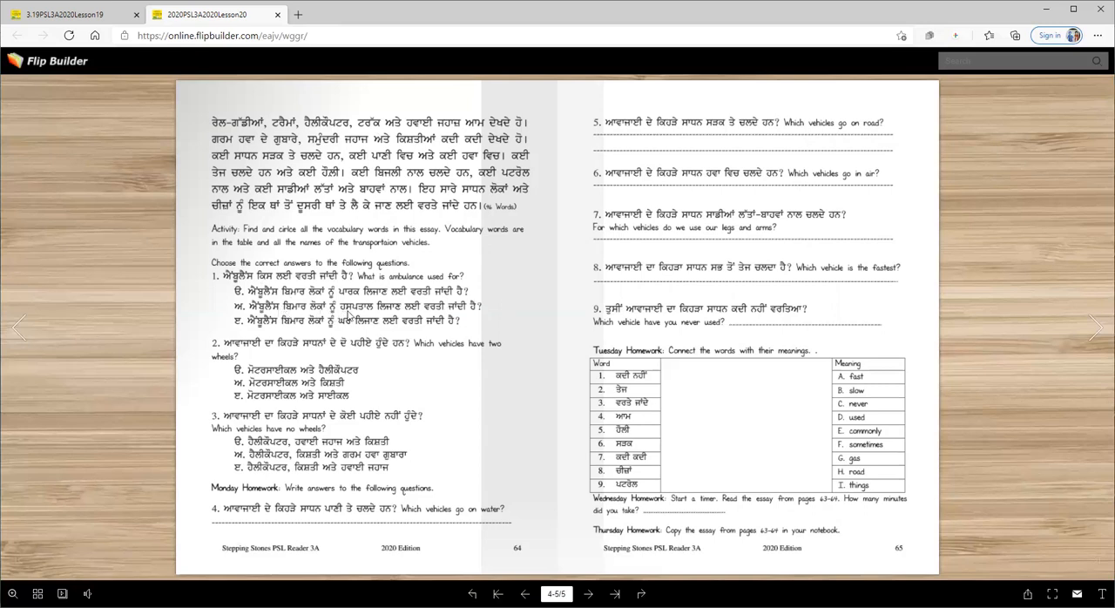
pyautogui.moveTo(465, 314)
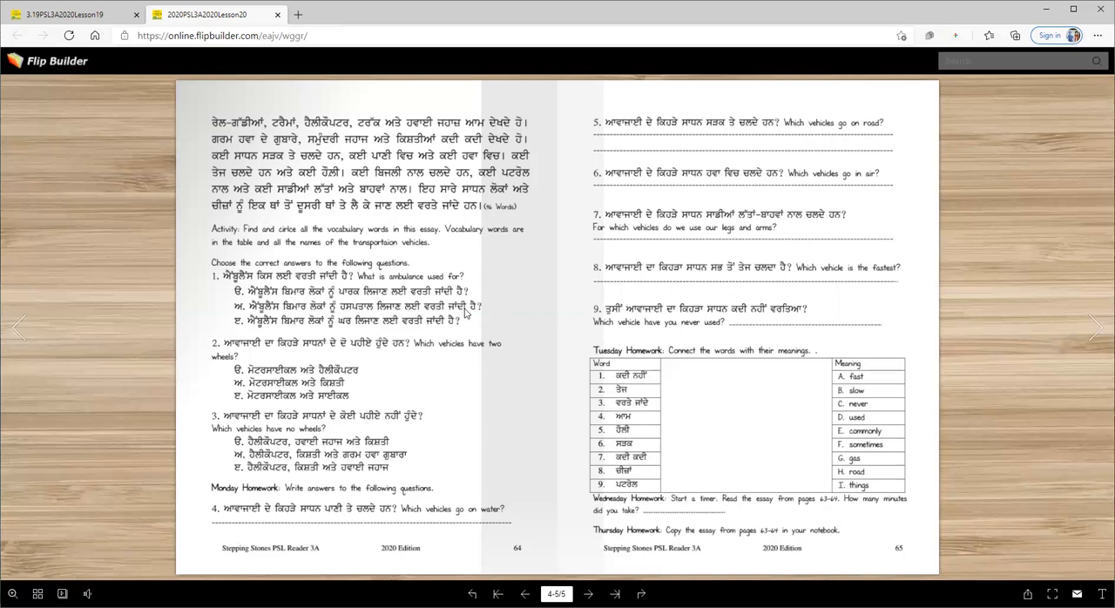
pyautogui.moveTo(362, 333)
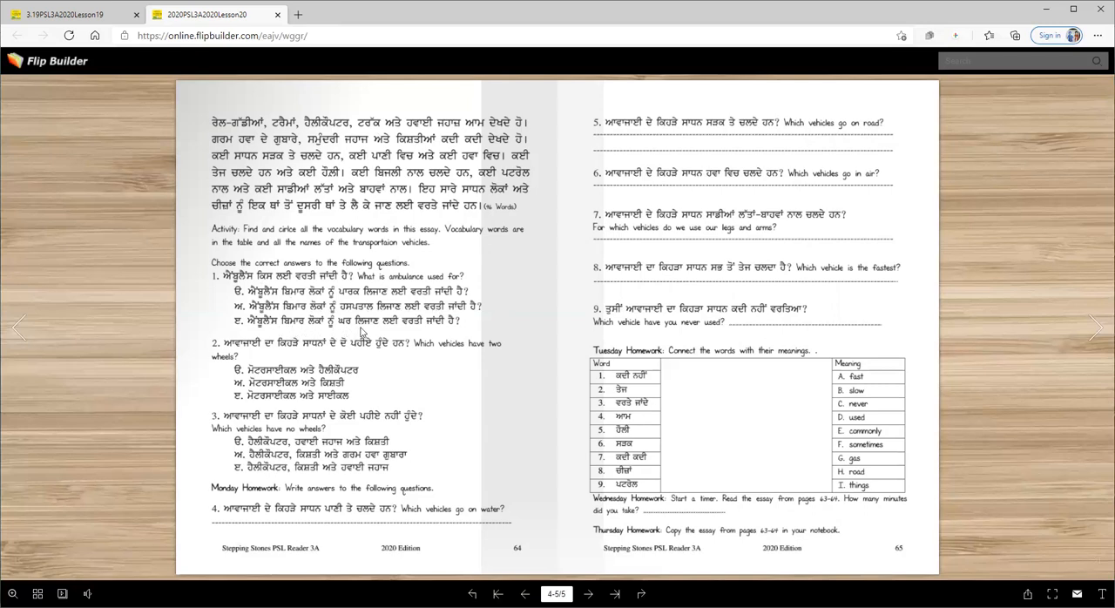
pyautogui.moveTo(425, 328)
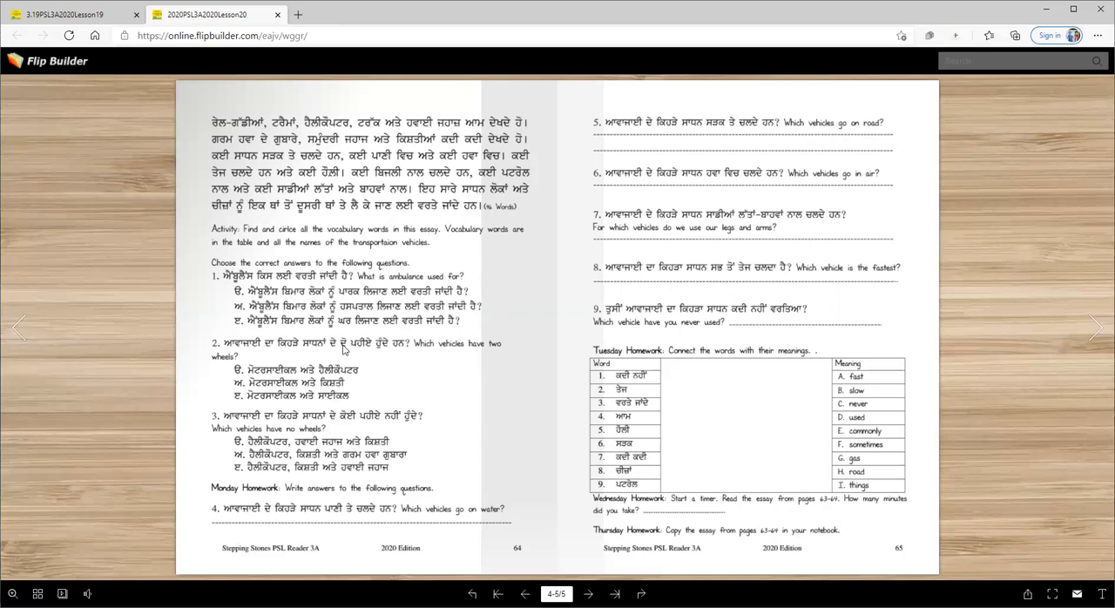
pyautogui.moveTo(411, 352)
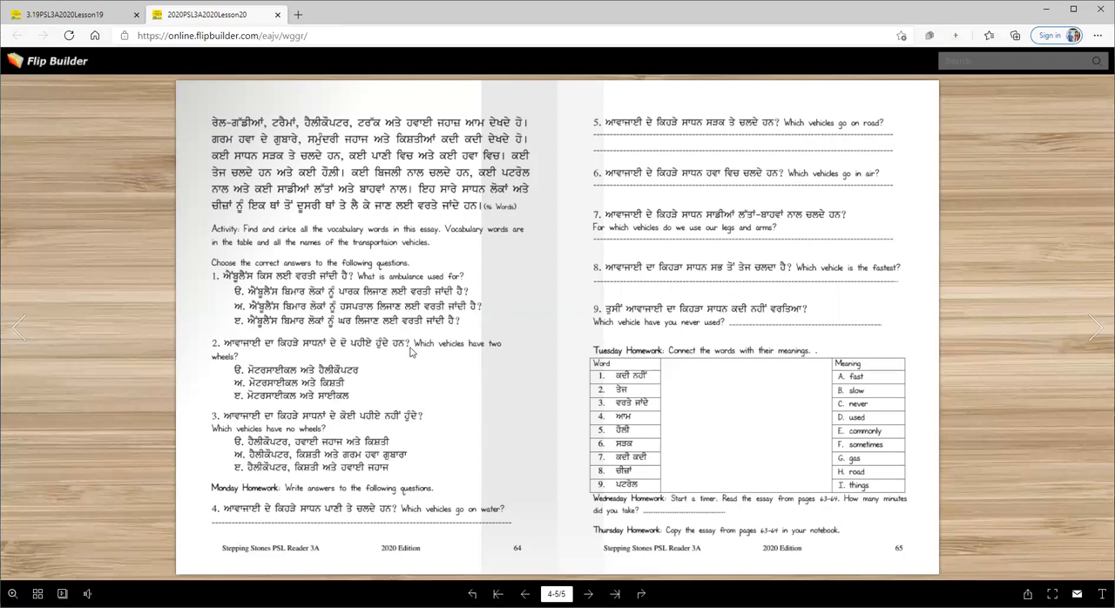
pyautogui.moveTo(259, 351)
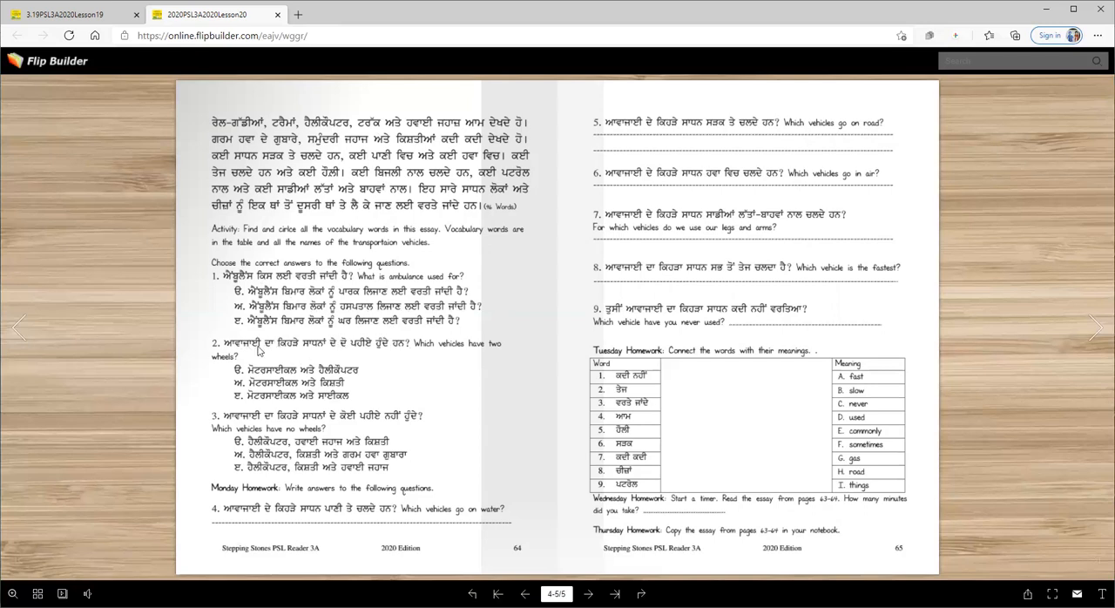
pyautogui.moveTo(403, 352)
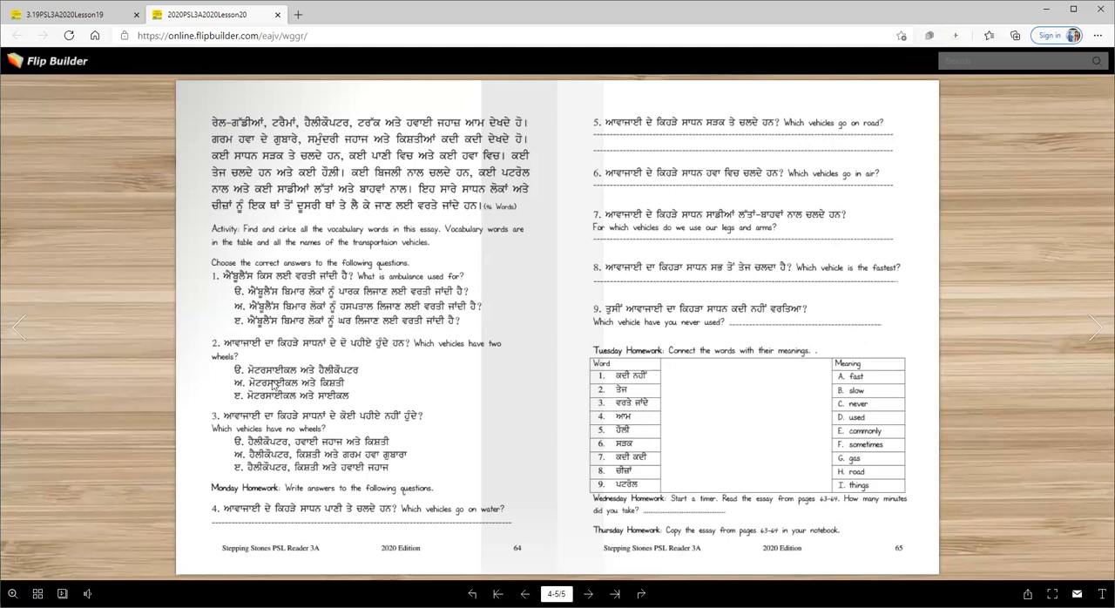
pyautogui.moveTo(274, 408)
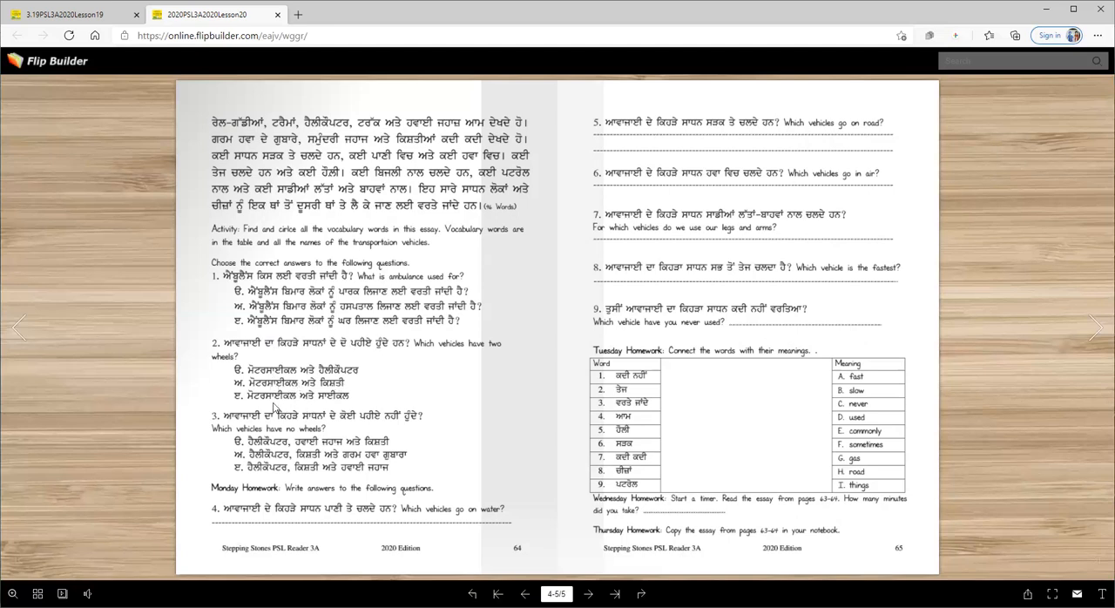
pyautogui.moveTo(348, 408)
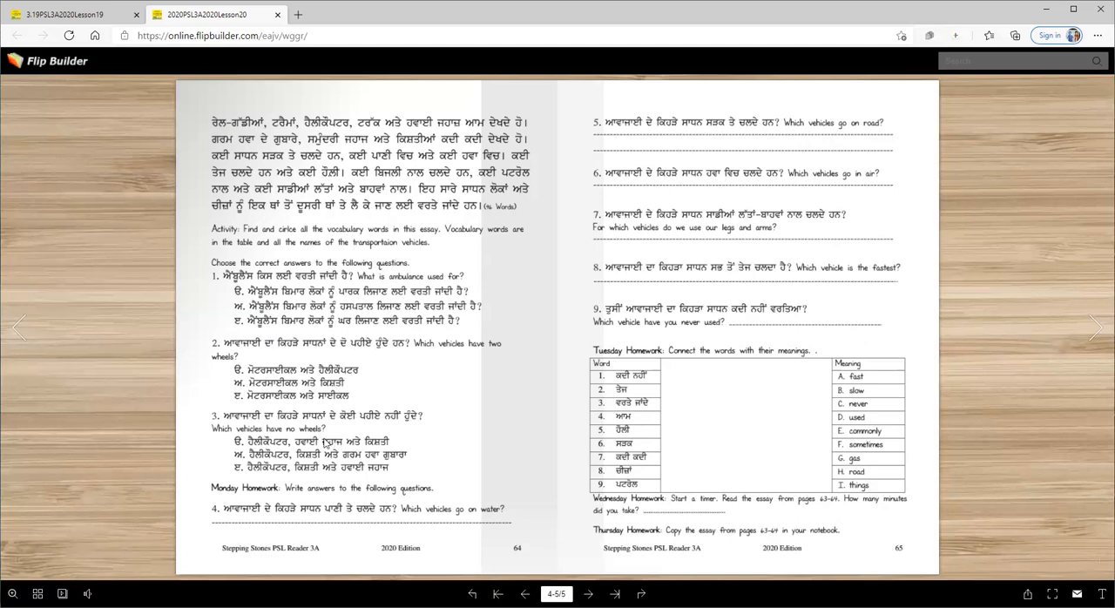
pyautogui.moveTo(268, 425)
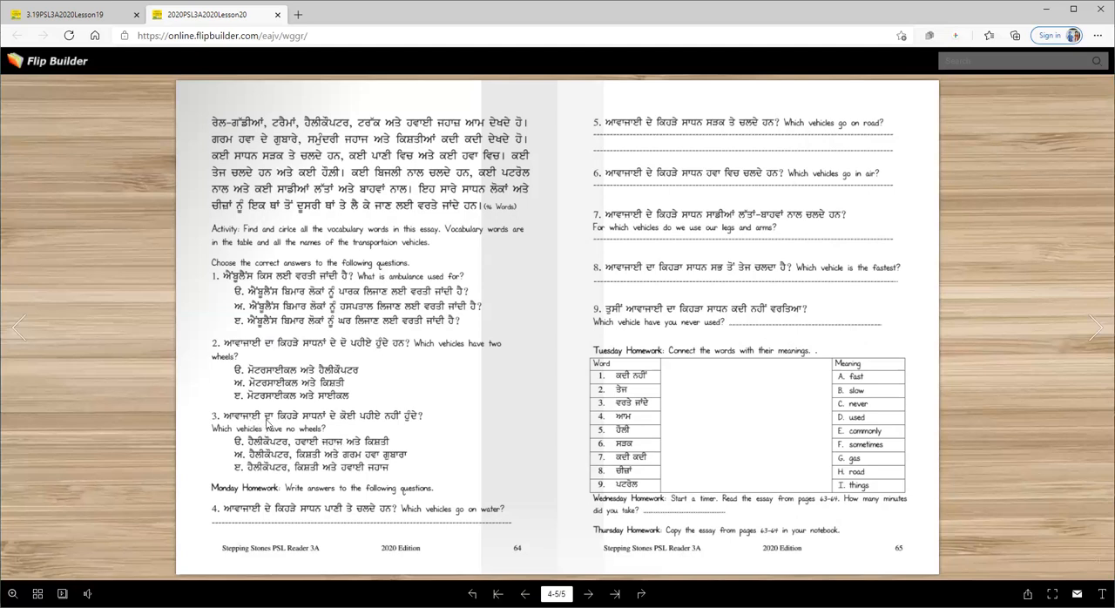
pyautogui.moveTo(382, 425)
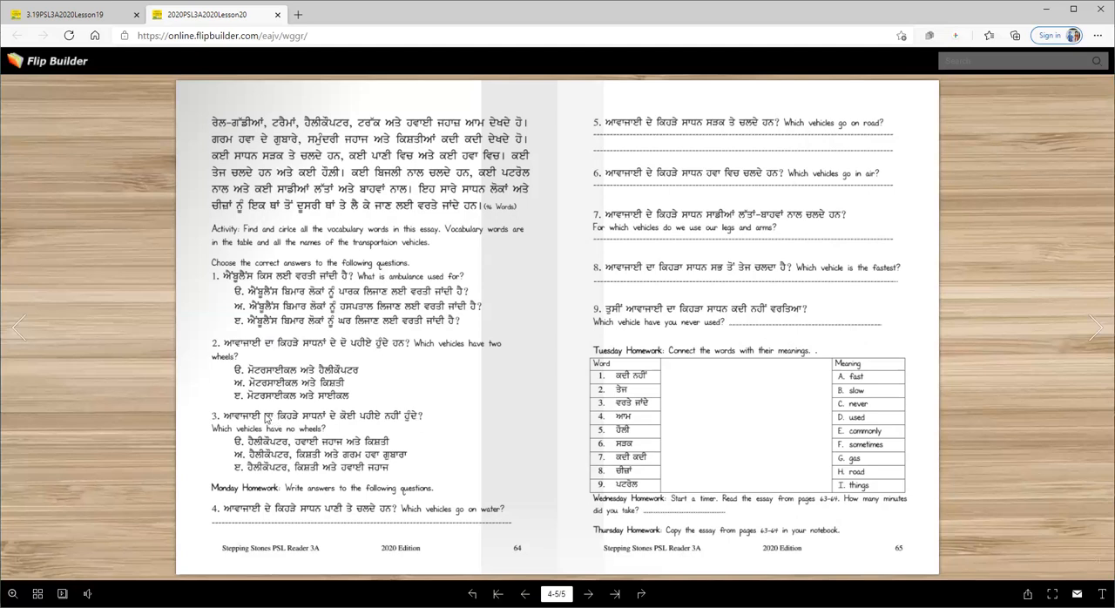
pyautogui.moveTo(271, 420)
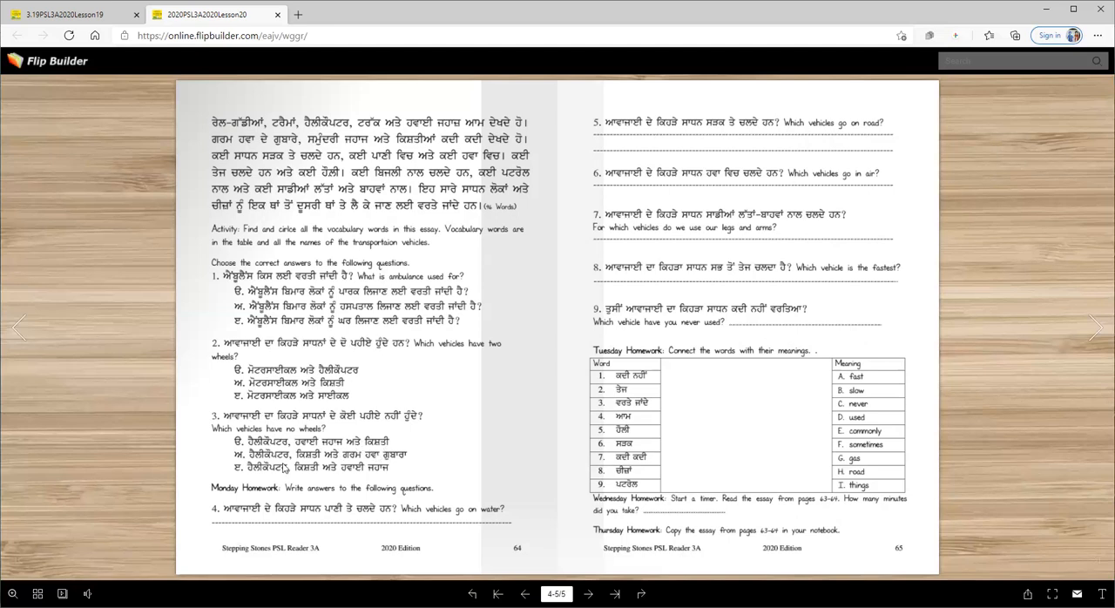
pyautogui.moveTo(394, 461)
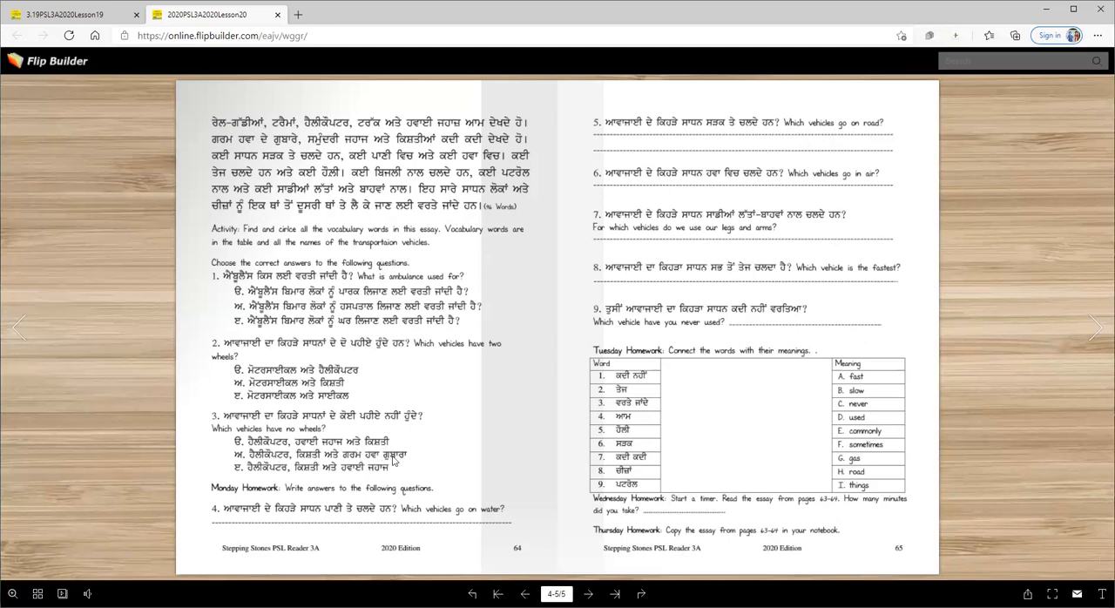
pyautogui.moveTo(317, 481)
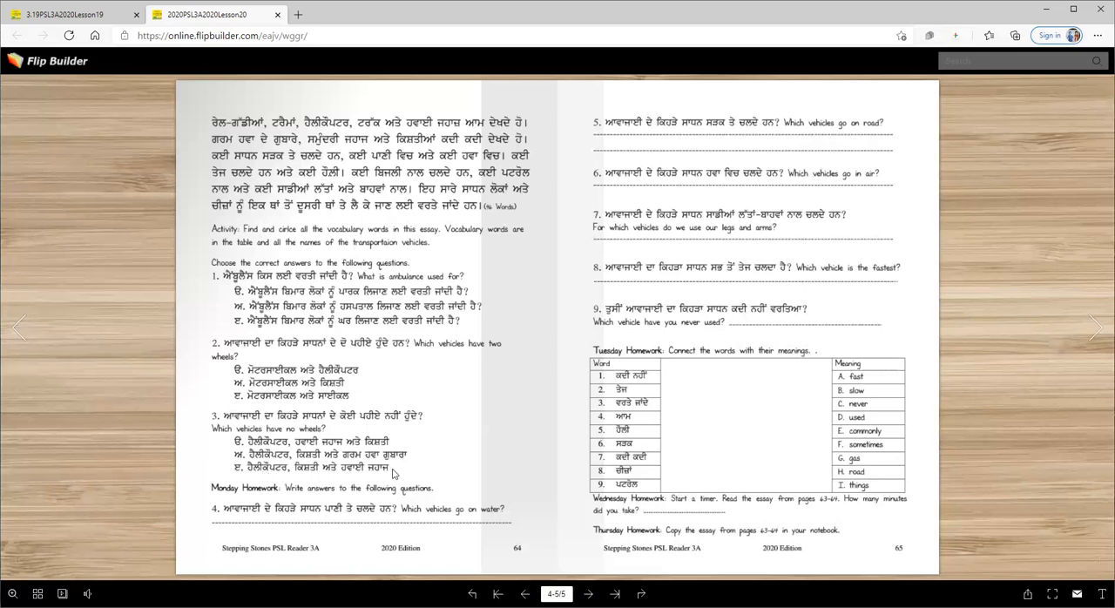
pyautogui.moveTo(372, 474)
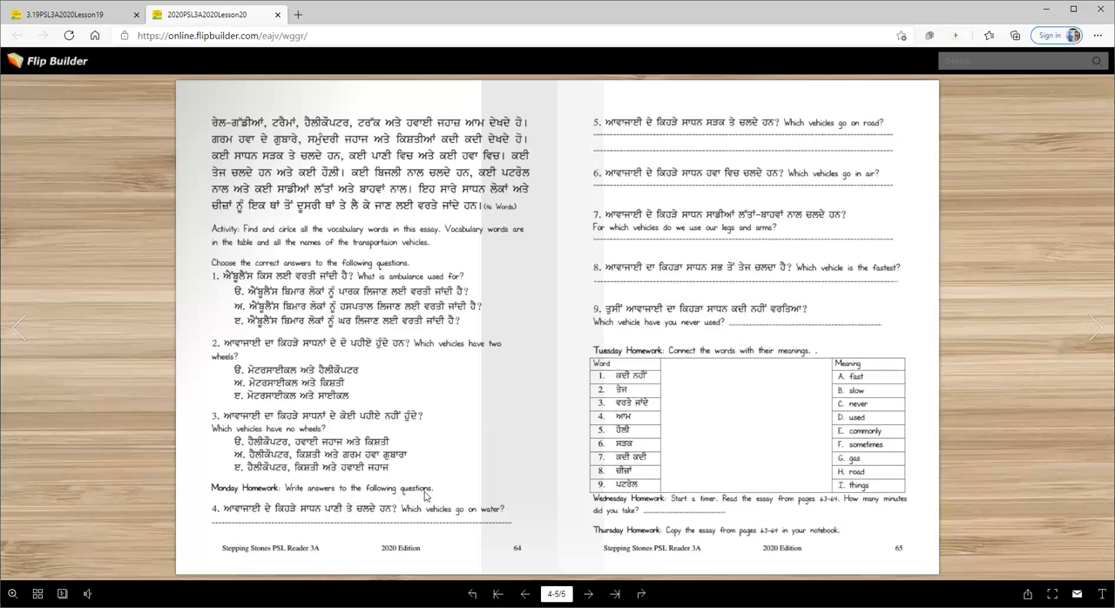
pyautogui.moveTo(297, 514)
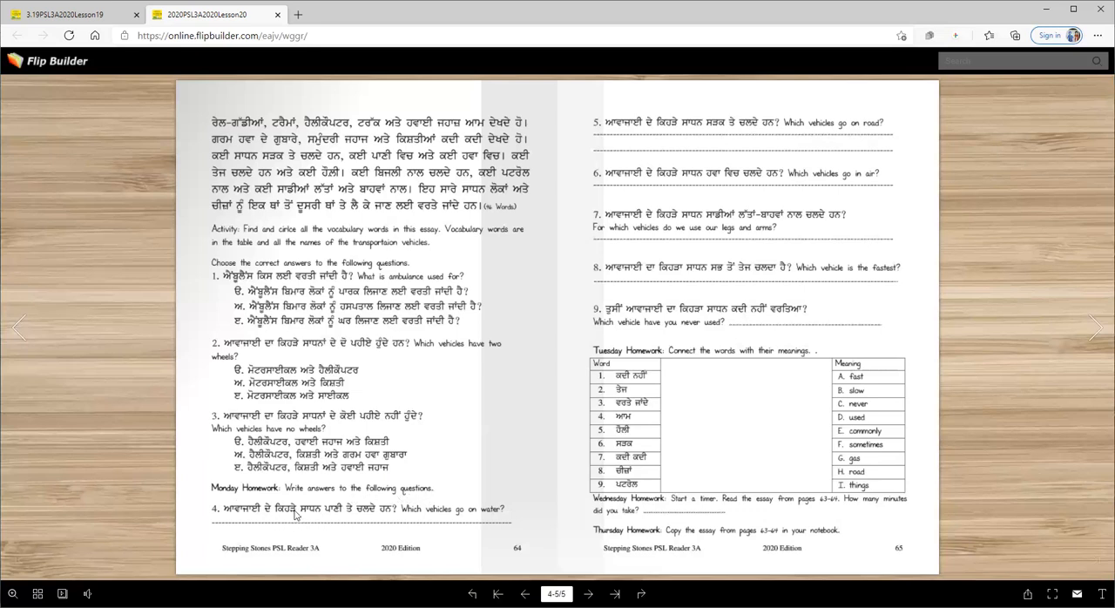
pyautogui.moveTo(439, 514)
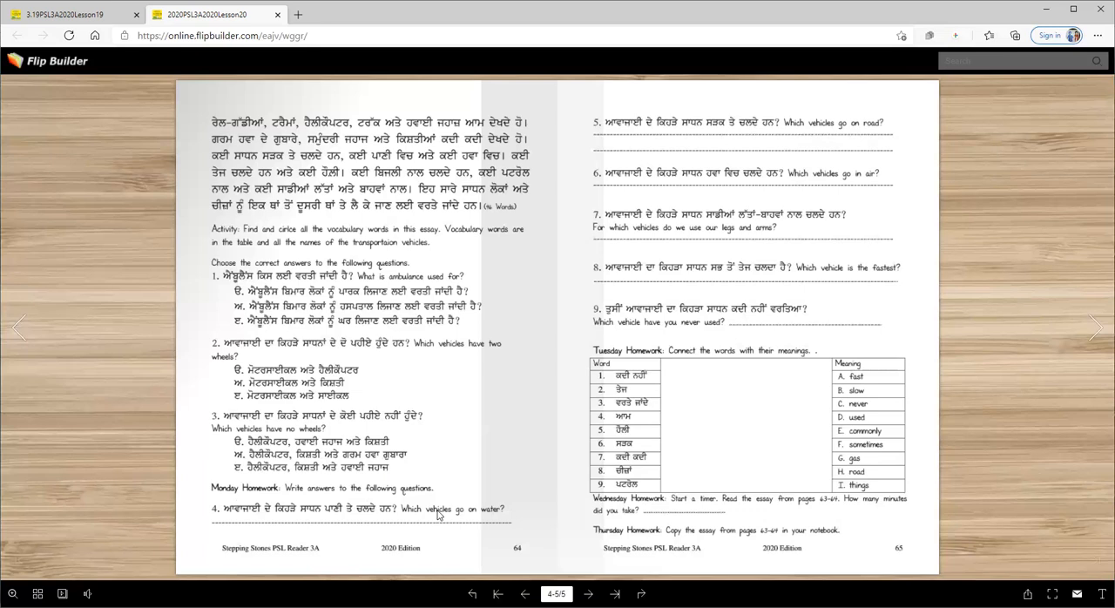
pyautogui.moveTo(287, 547)
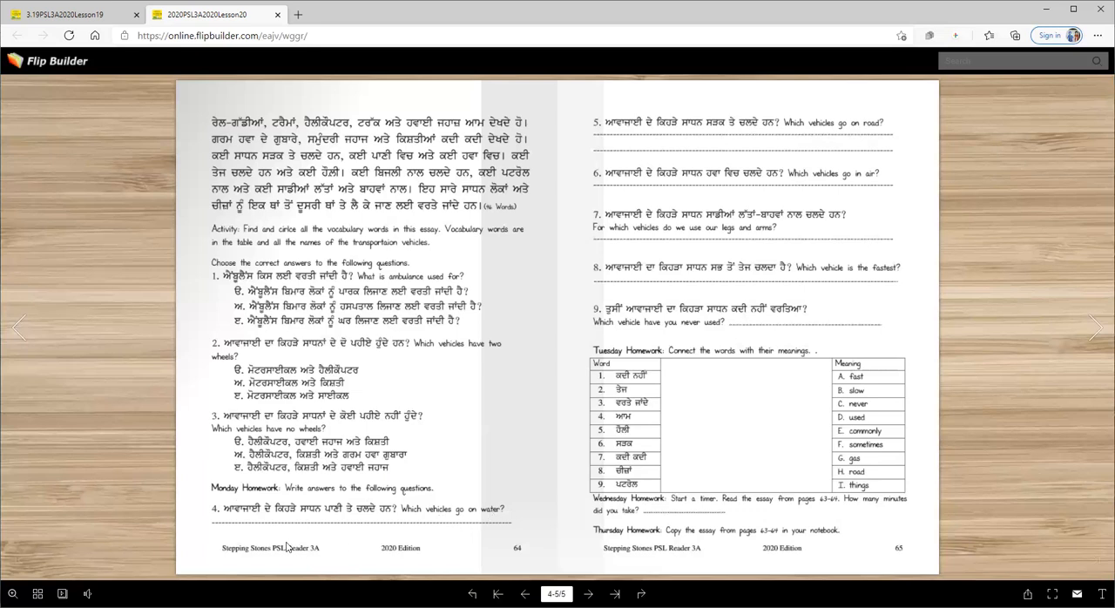
pyautogui.moveTo(668, 135)
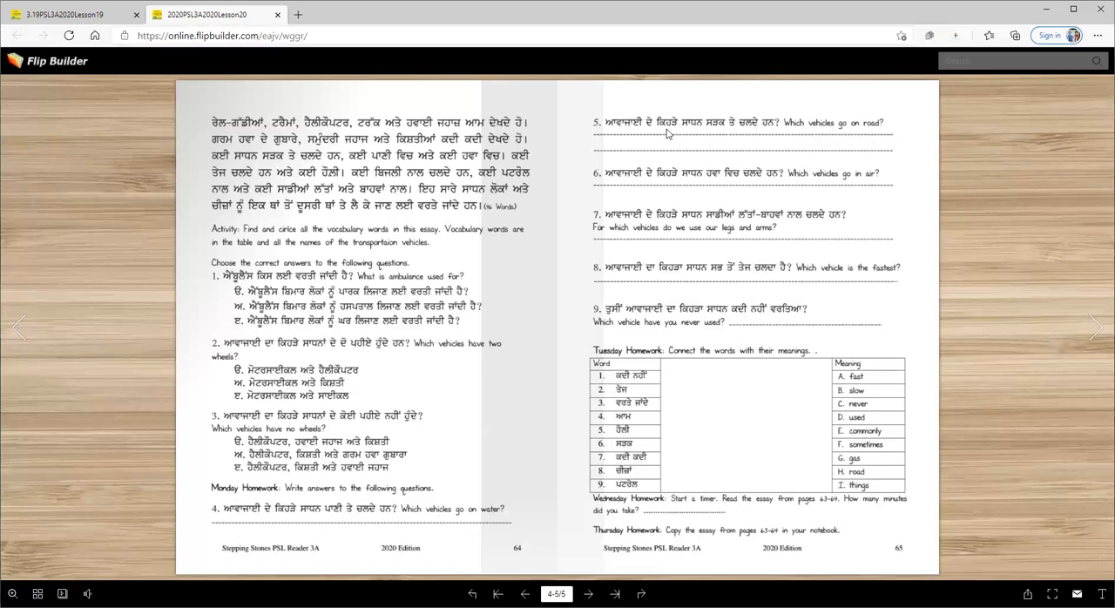
pyautogui.moveTo(768, 132)
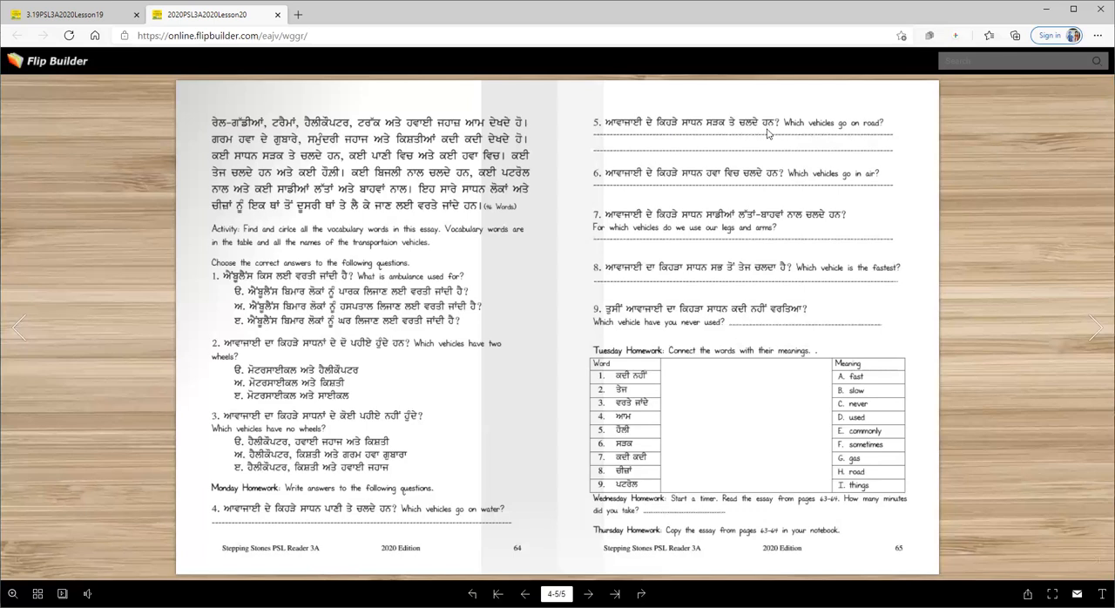
pyautogui.moveTo(631, 197)
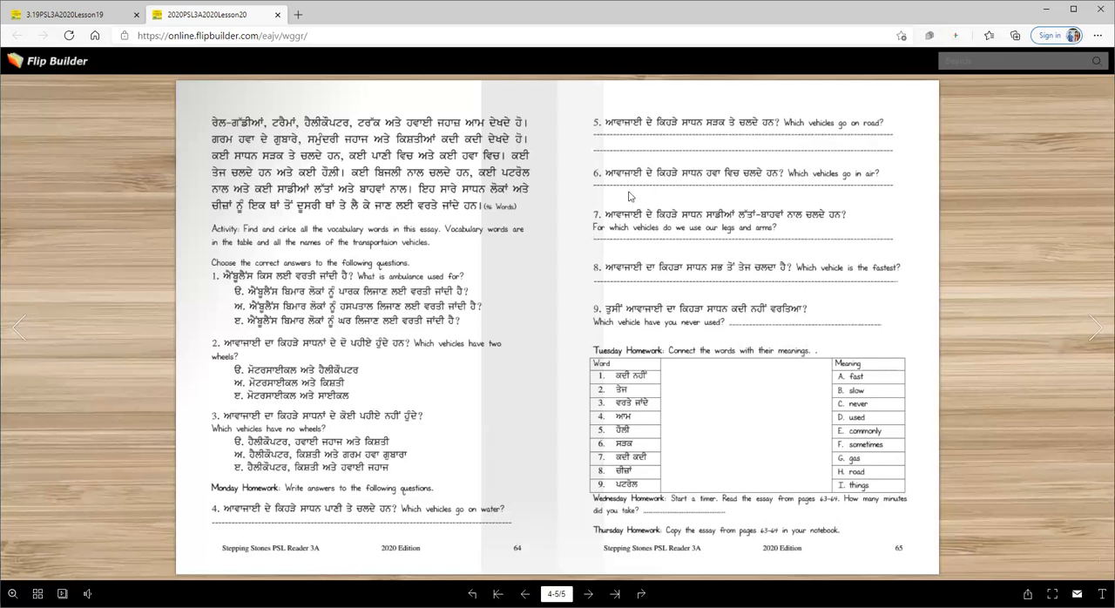
pyautogui.moveTo(793, 183)
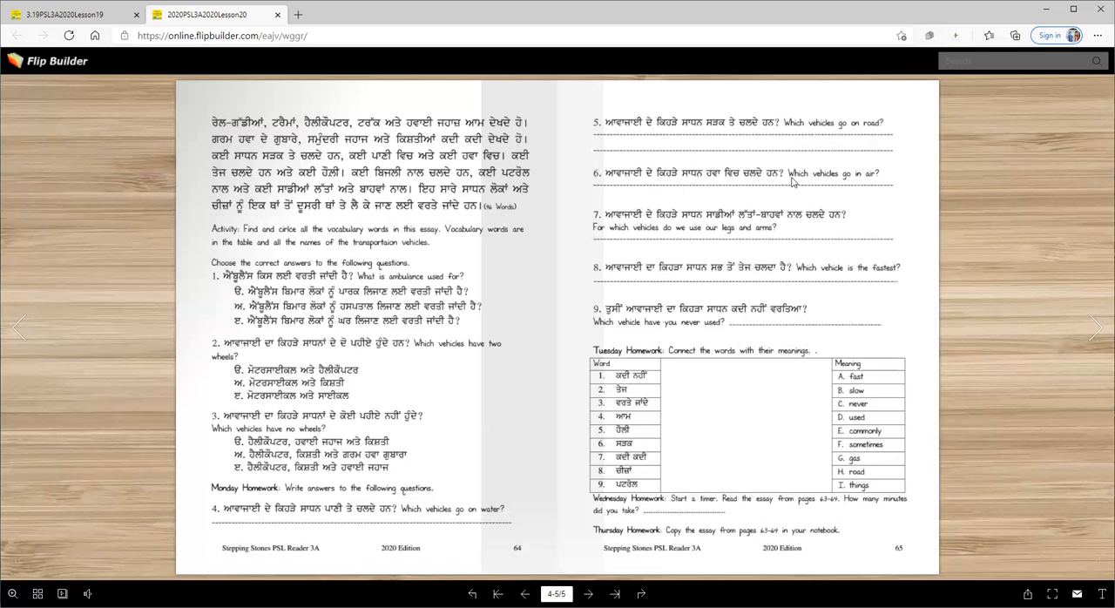
pyautogui.moveTo(655, 230)
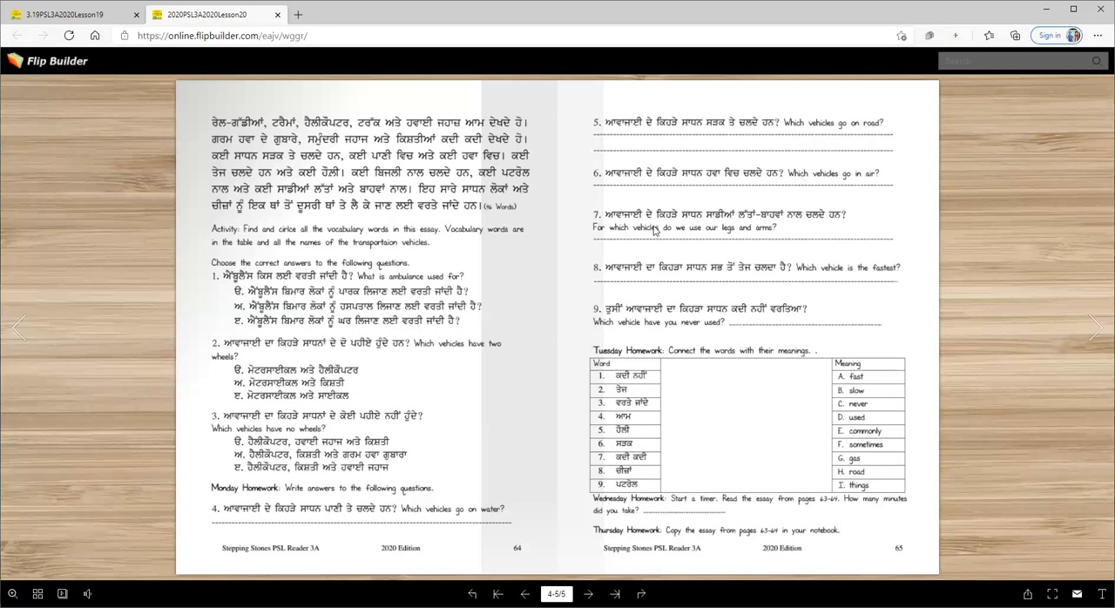
pyautogui.moveTo(781, 223)
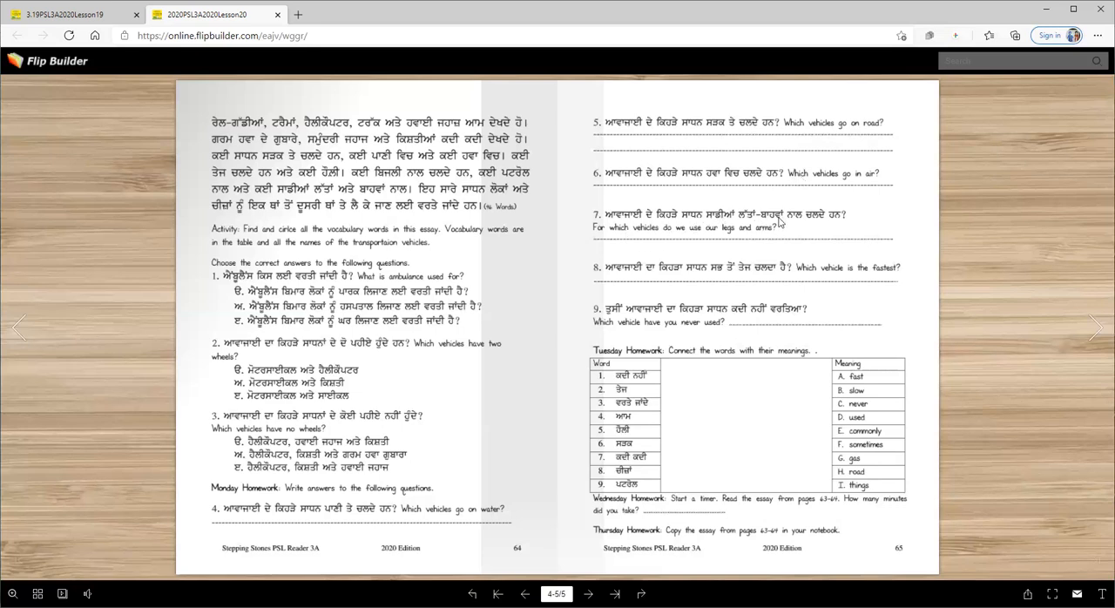
pyautogui.moveTo(854, 223)
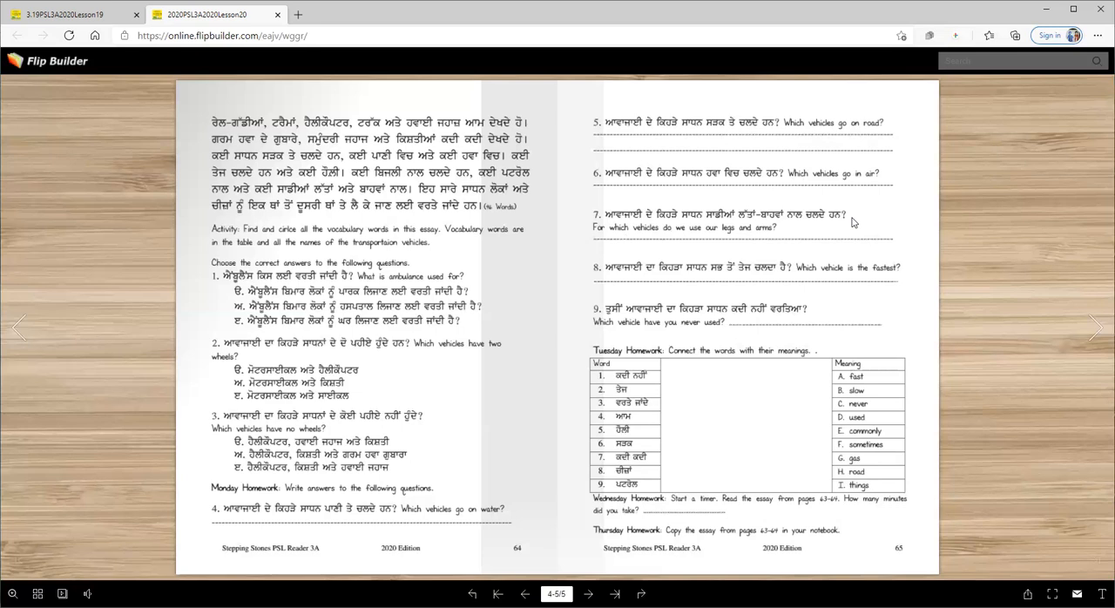
pyautogui.moveTo(718, 276)
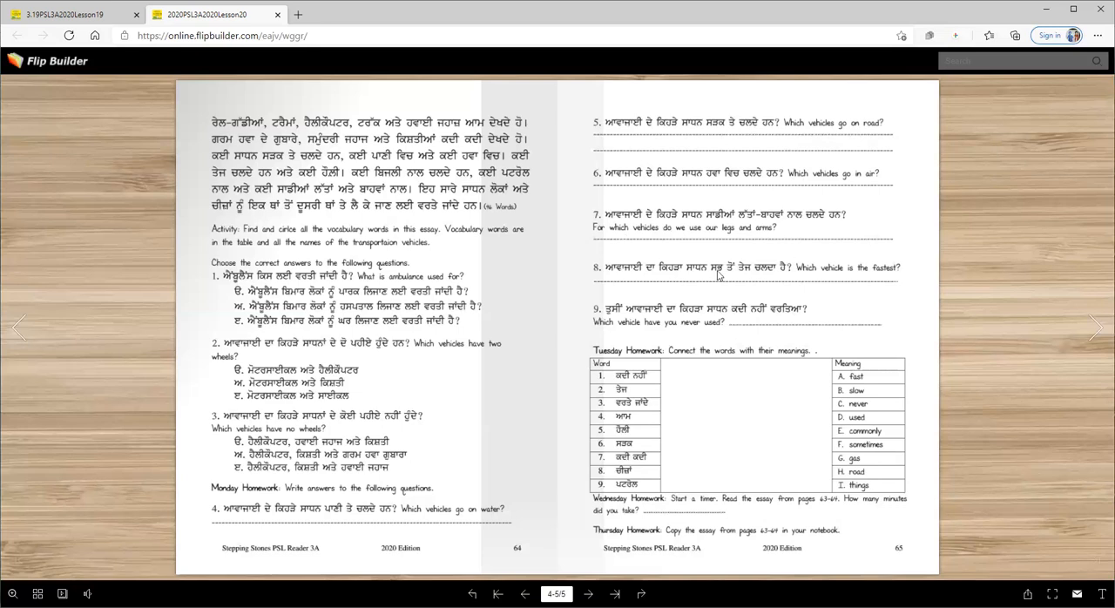
pyautogui.moveTo(802, 279)
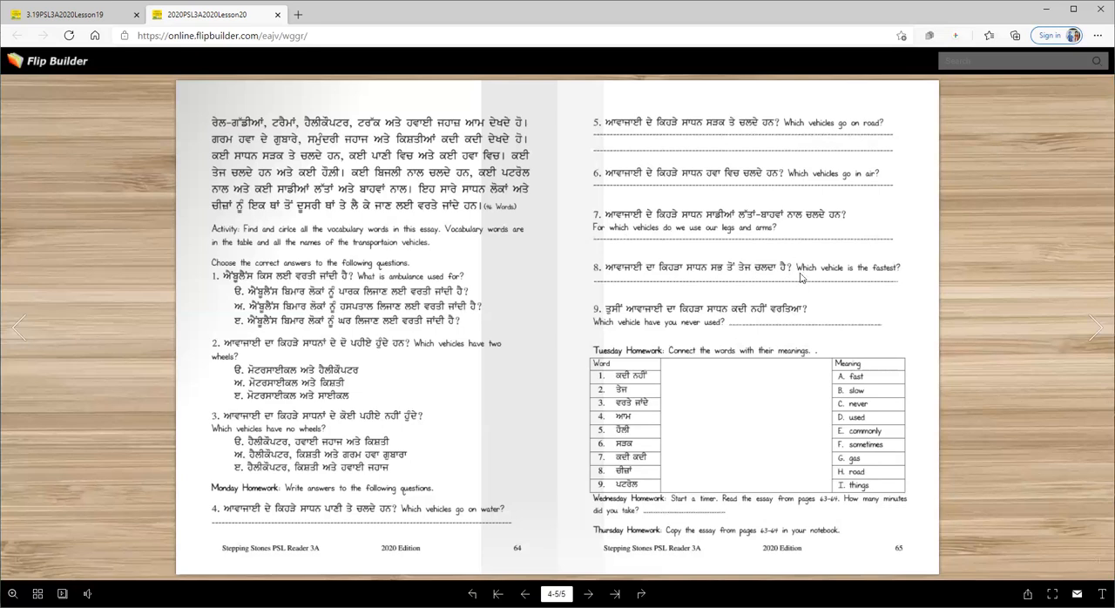
pyautogui.moveTo(687, 317)
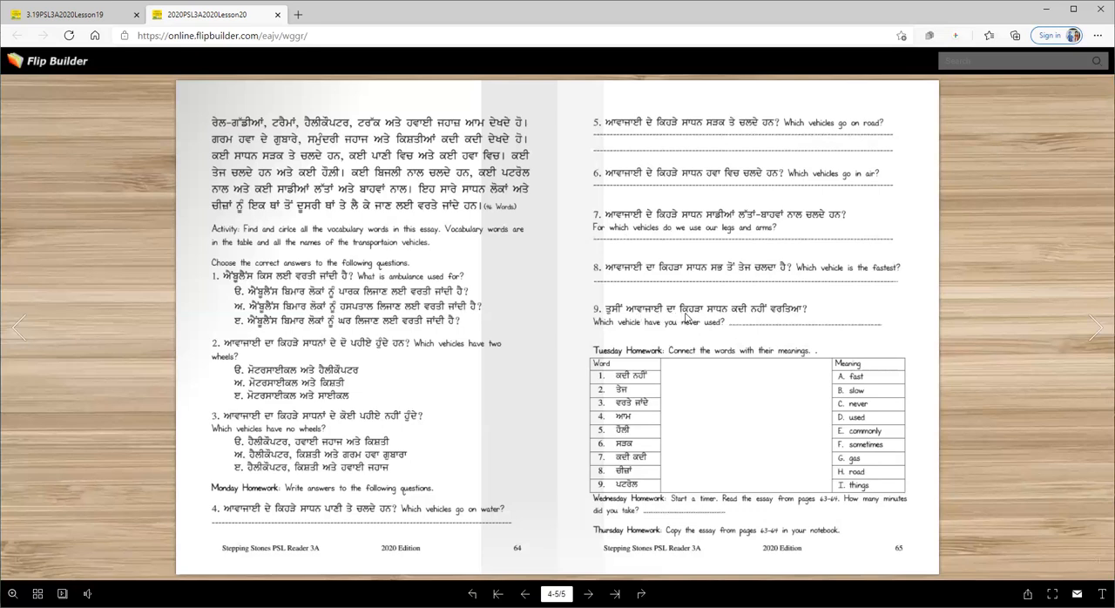
pyautogui.moveTo(798, 313)
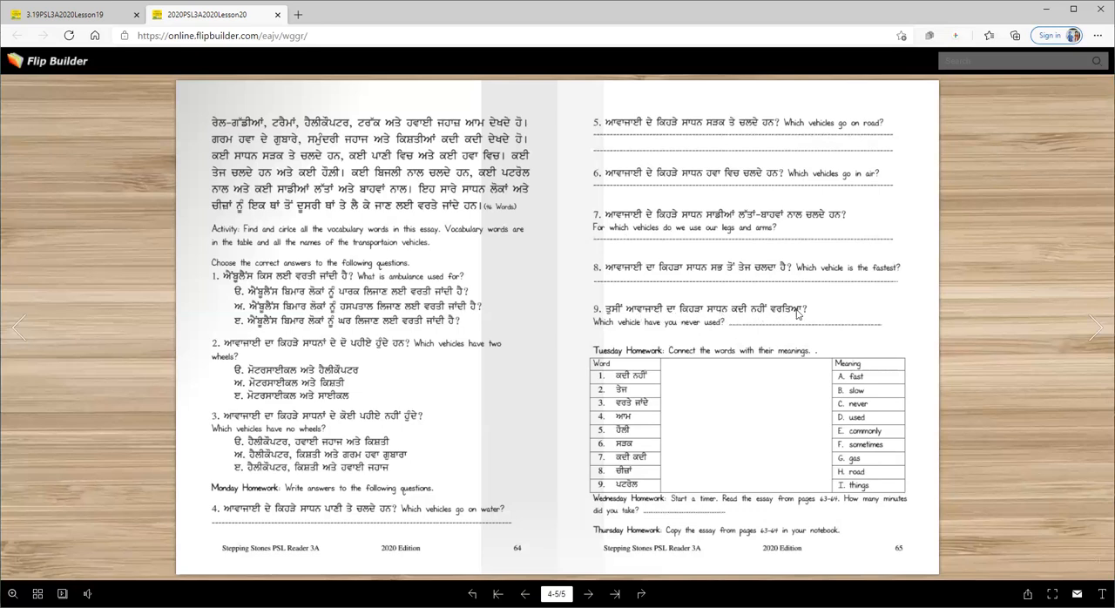
pyautogui.moveTo(794, 328)
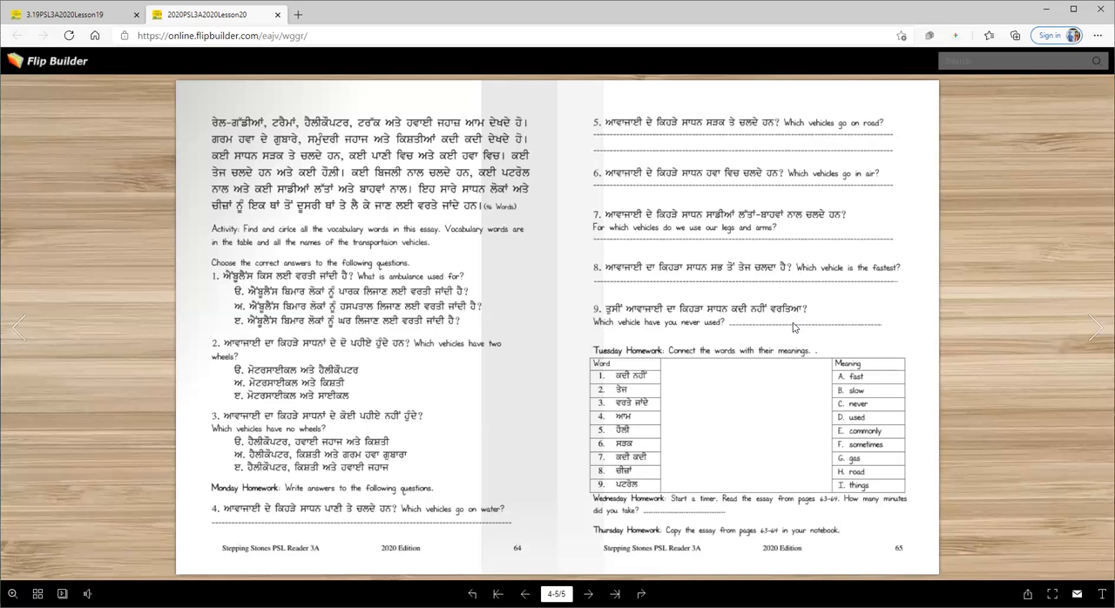
pyautogui.moveTo(801, 336)
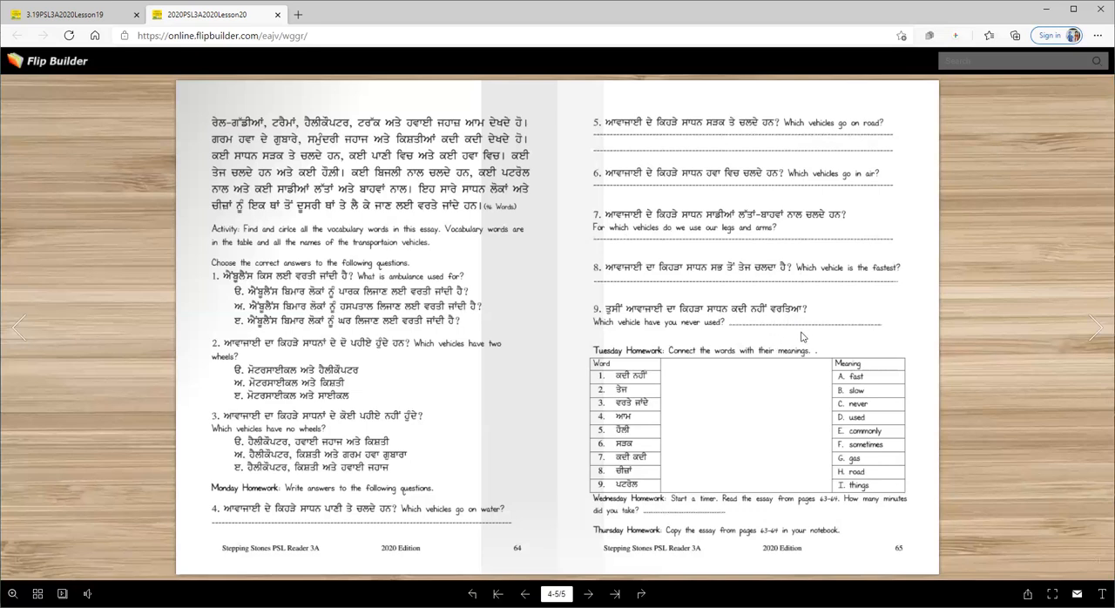
pyautogui.moveTo(713, 359)
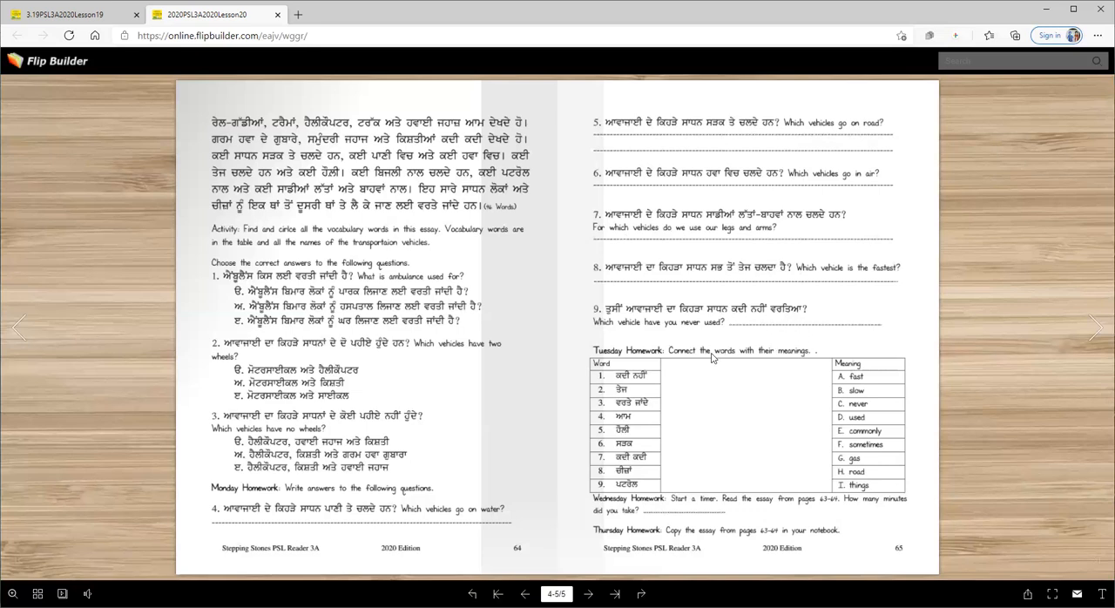
pyautogui.click(19, 327)
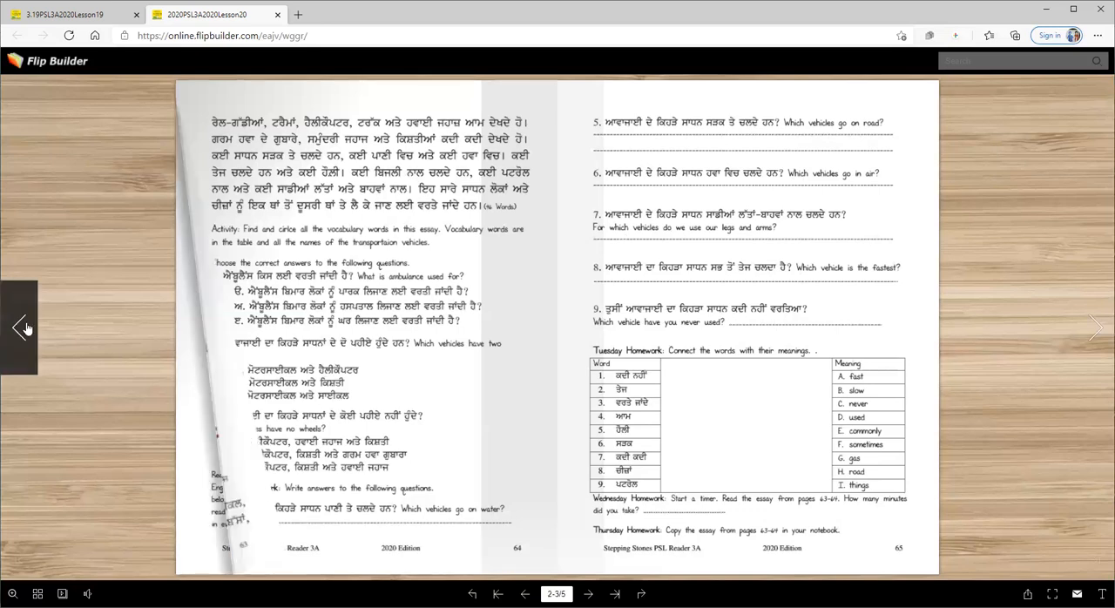
# Flip back to the contents and vocabulary spread, then forward again to pages 64–65.
pyautogui.click(19, 328)
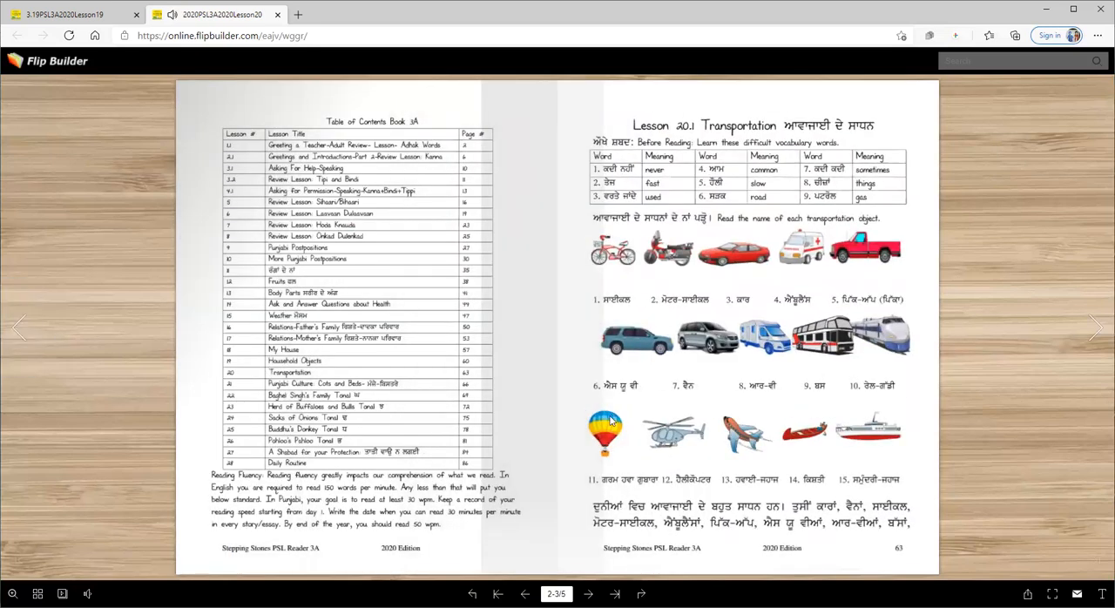
pyautogui.moveTo(626, 446)
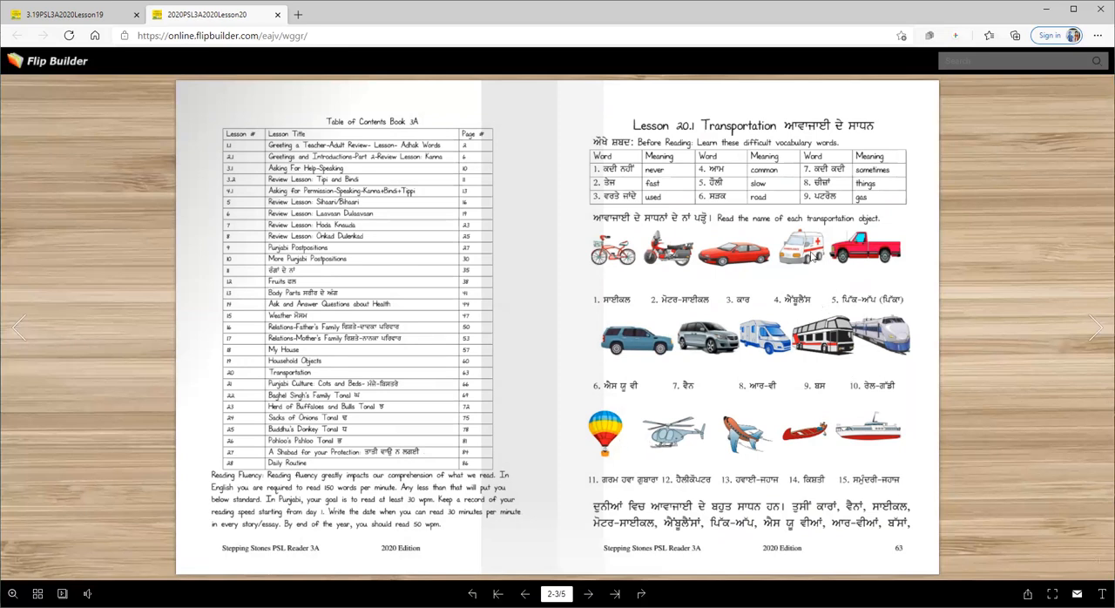
pyautogui.moveTo(973, 345)
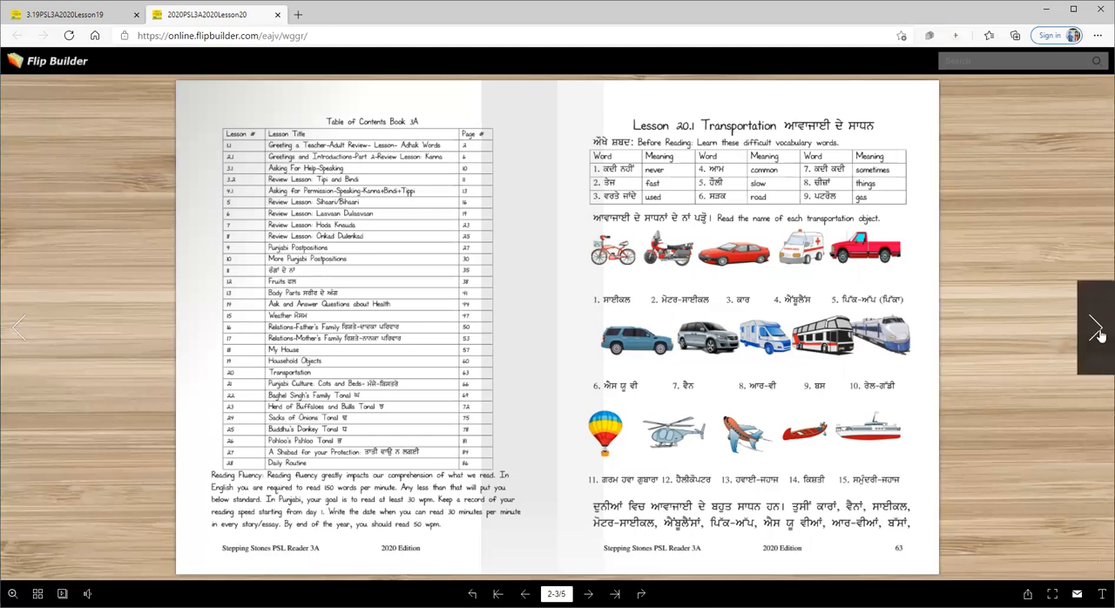
pyautogui.click(1097, 328)
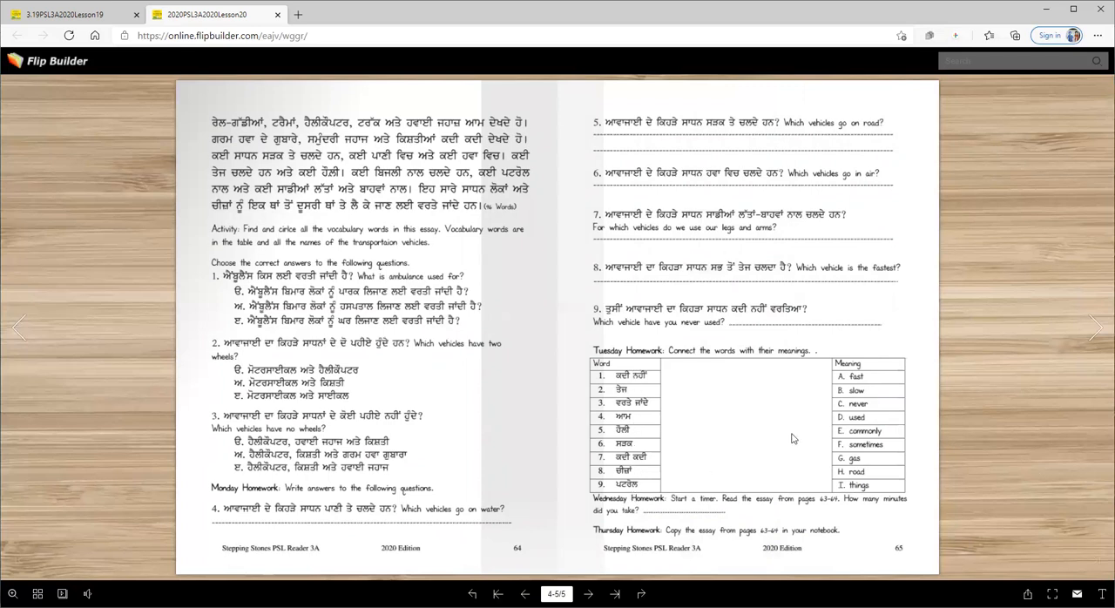
pyautogui.moveTo(660, 509)
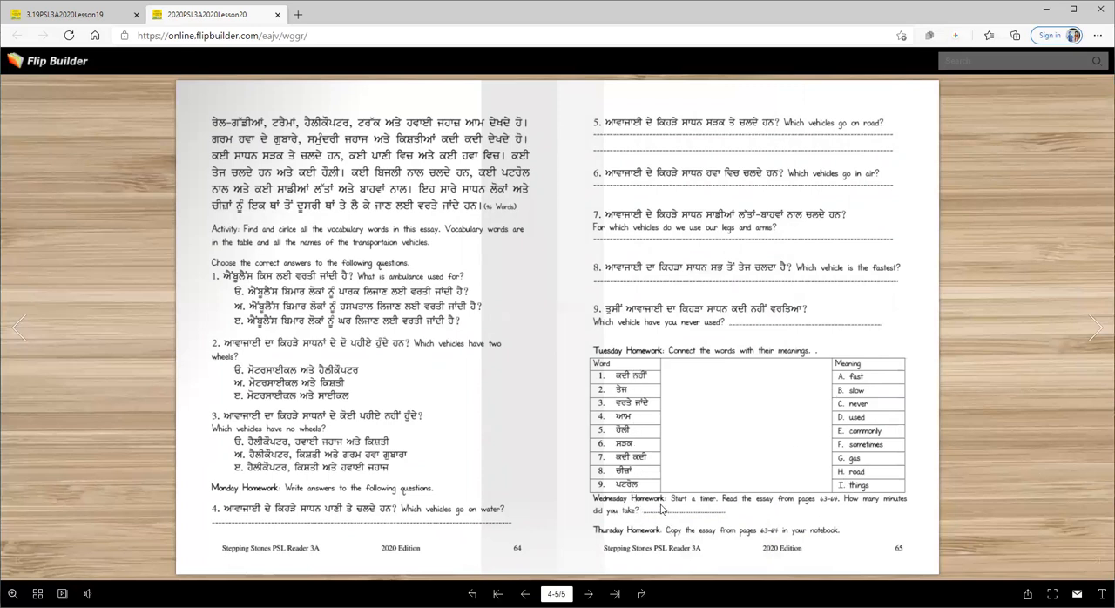
pyautogui.moveTo(804, 511)
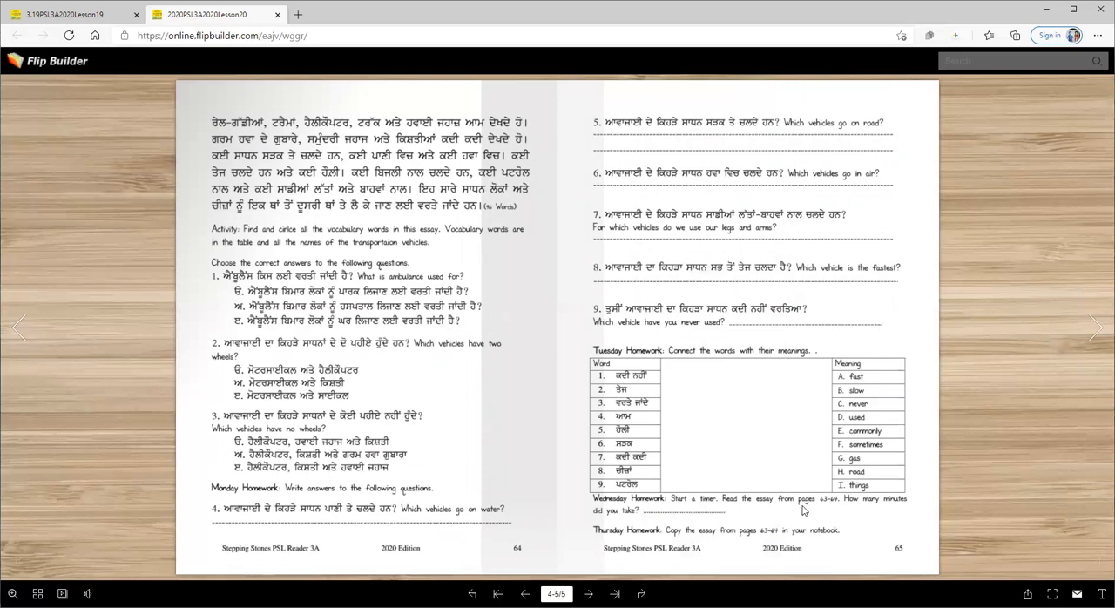
pyautogui.moveTo(715, 376)
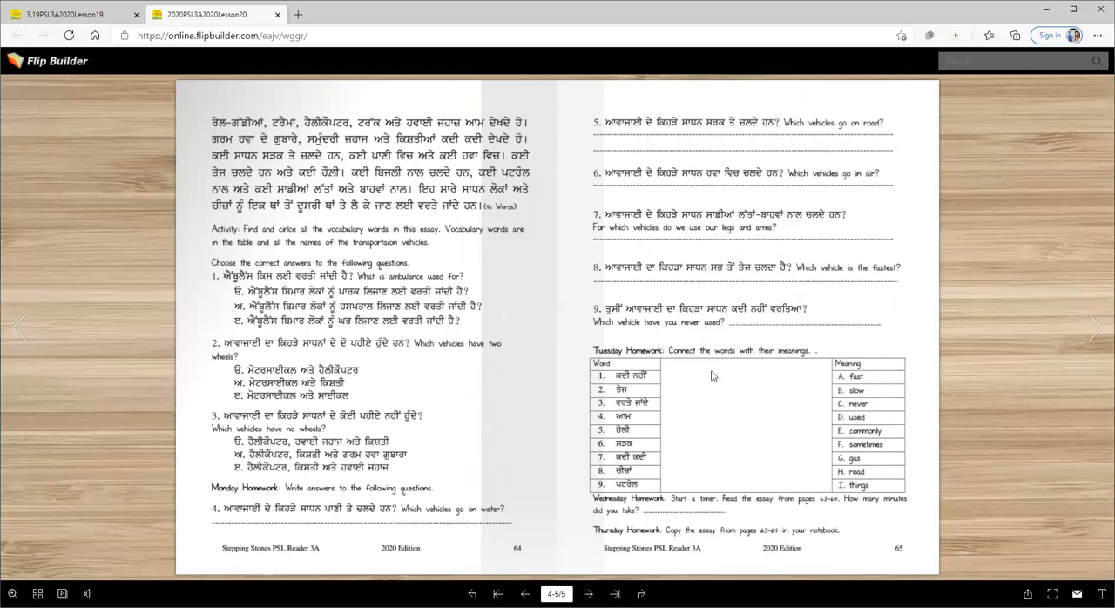
pyautogui.moveTo(596, 517)
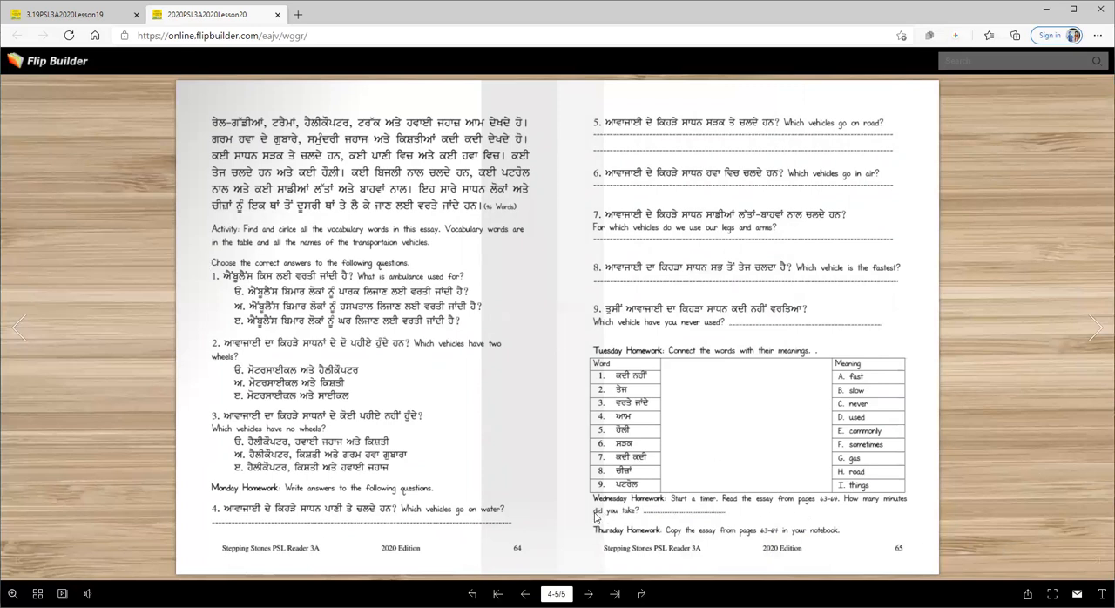
pyautogui.moveTo(651, 537)
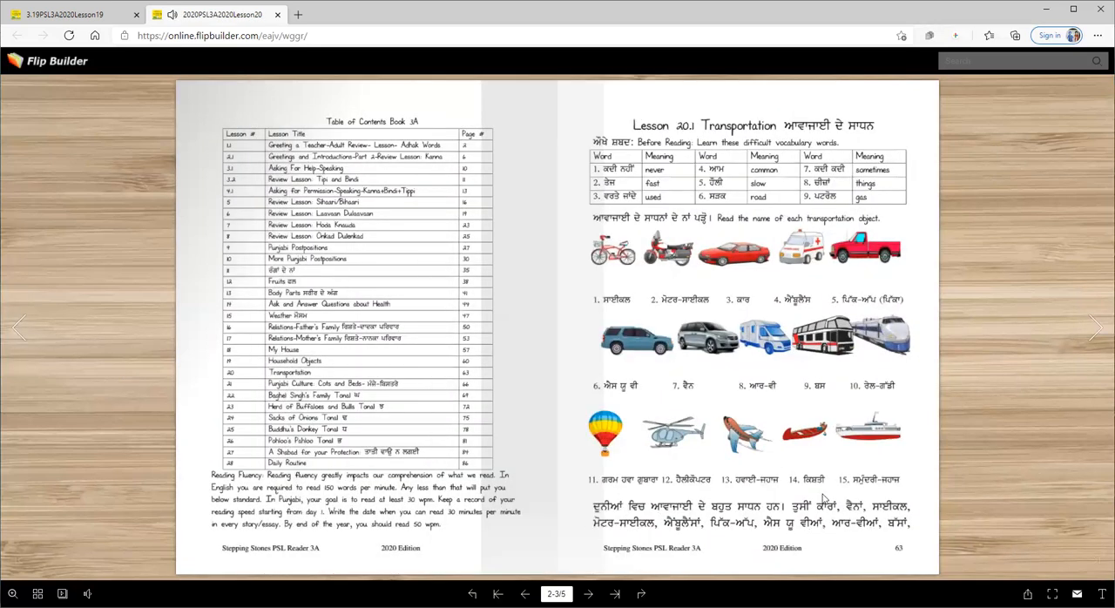
# Flip back once to the Lesson 20 opening spread, then forward to pages 64–65.
pyautogui.click(1094, 327)
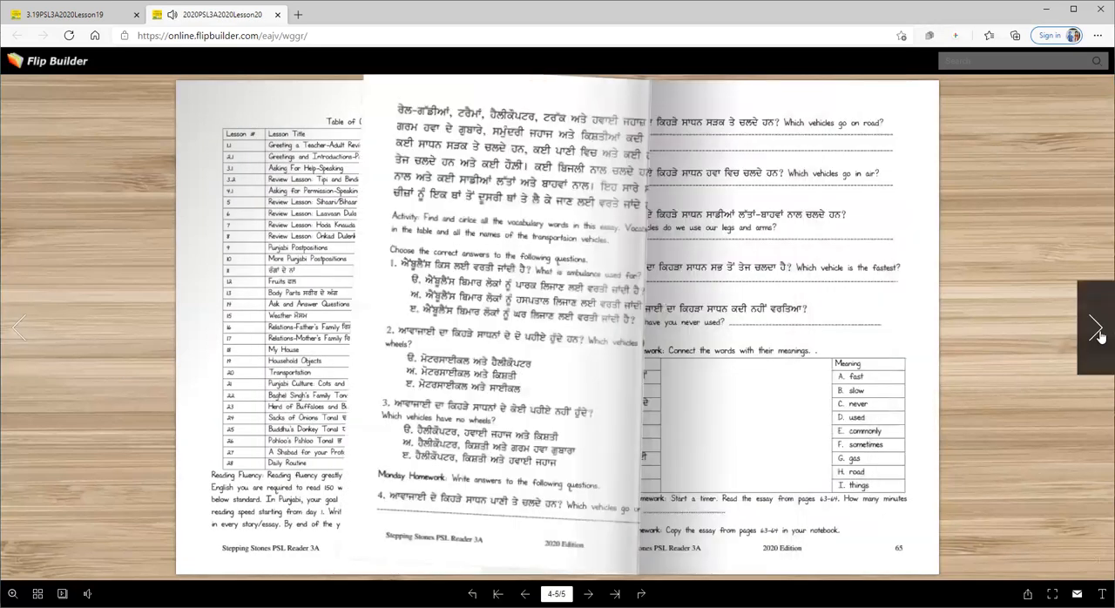
pyautogui.click(1098, 328)
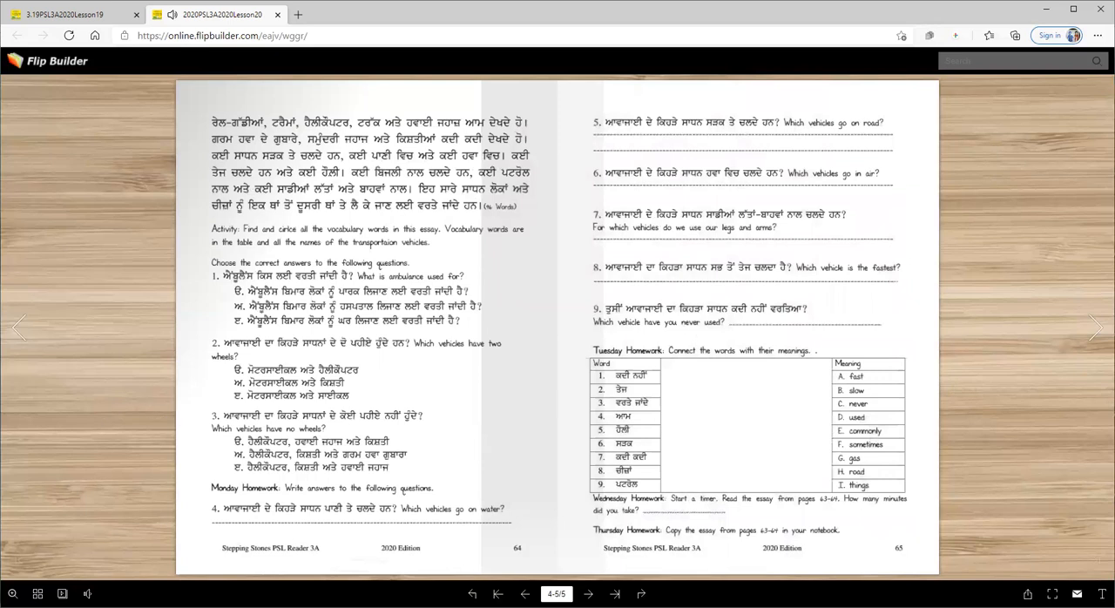